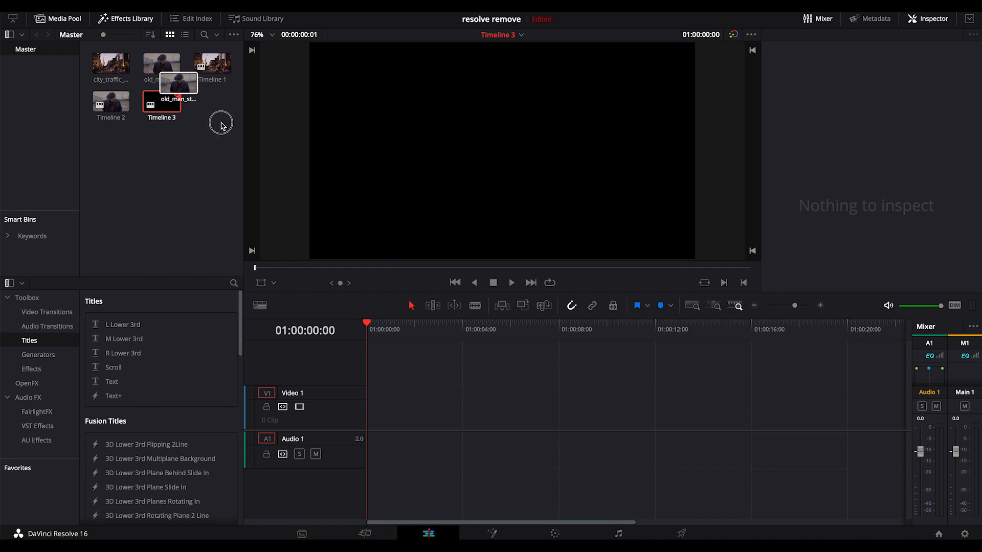
Step: Place the old man clip on Timeline 3 and trim it to about three seconds
drag(178, 82, 454, 407)
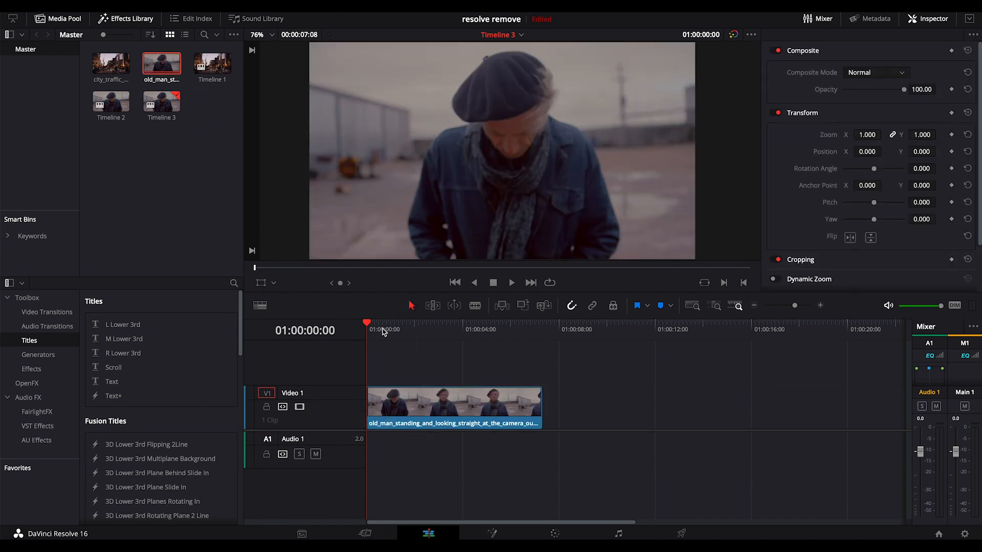
drag(369, 323, 407, 323)
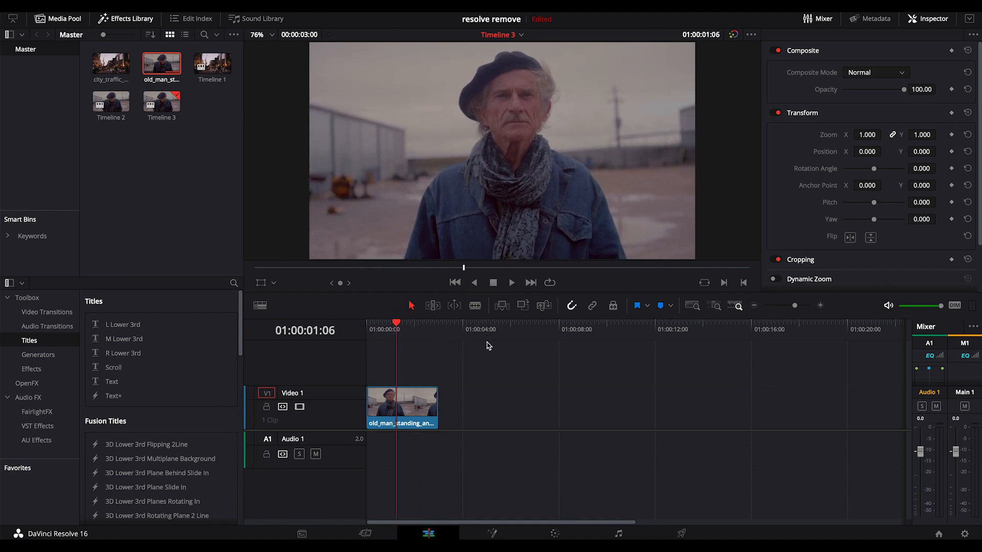
mouse_move(563, 505)
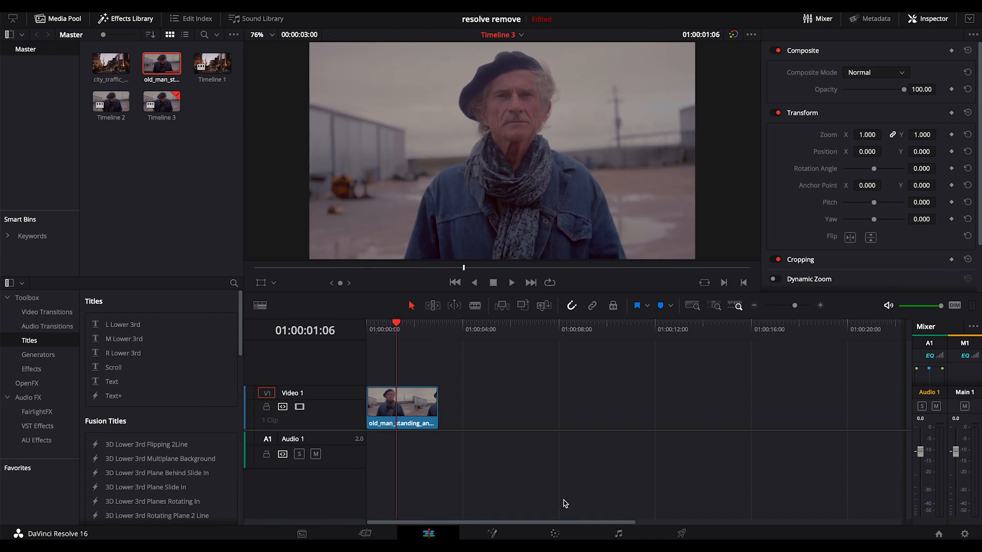
Step: On the Color page, show the Waveform scope and brighten node 01 with lowered lift and gain 1.46
click(553, 533)
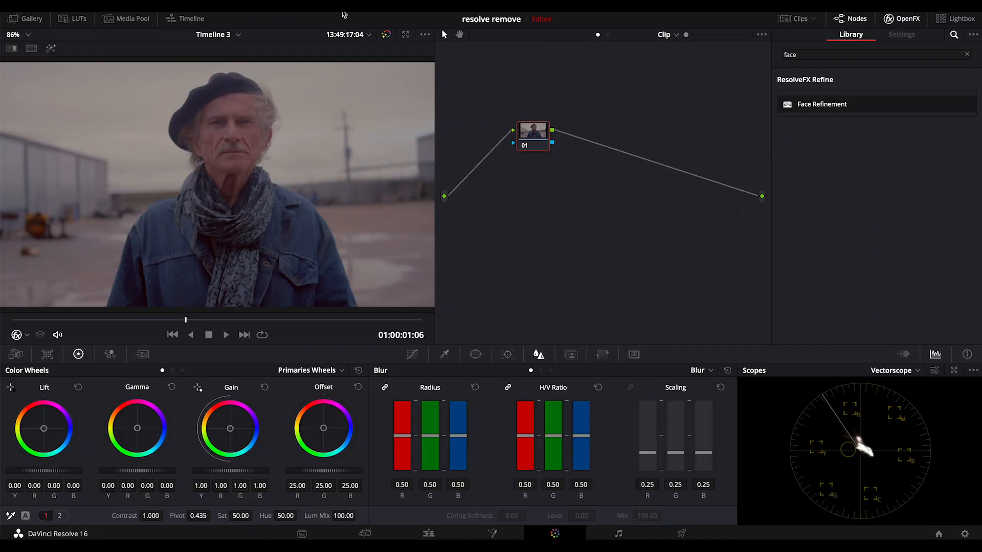
click(892, 370)
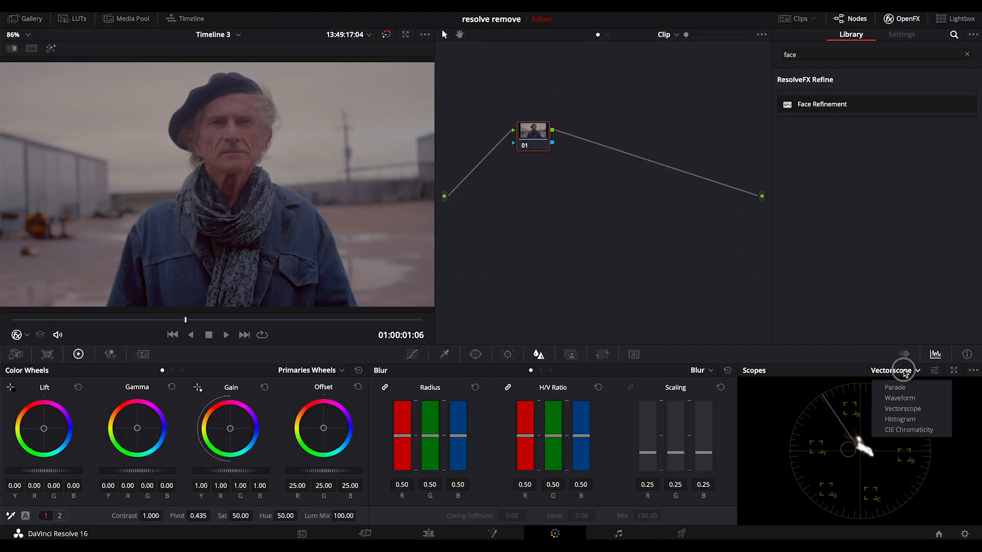
click(900, 398)
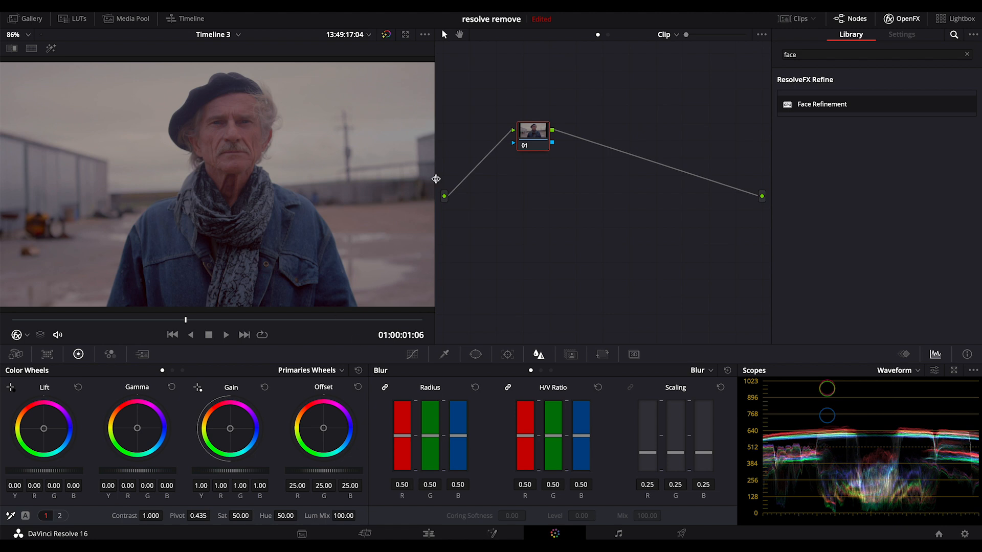
mouse_move(203, 473)
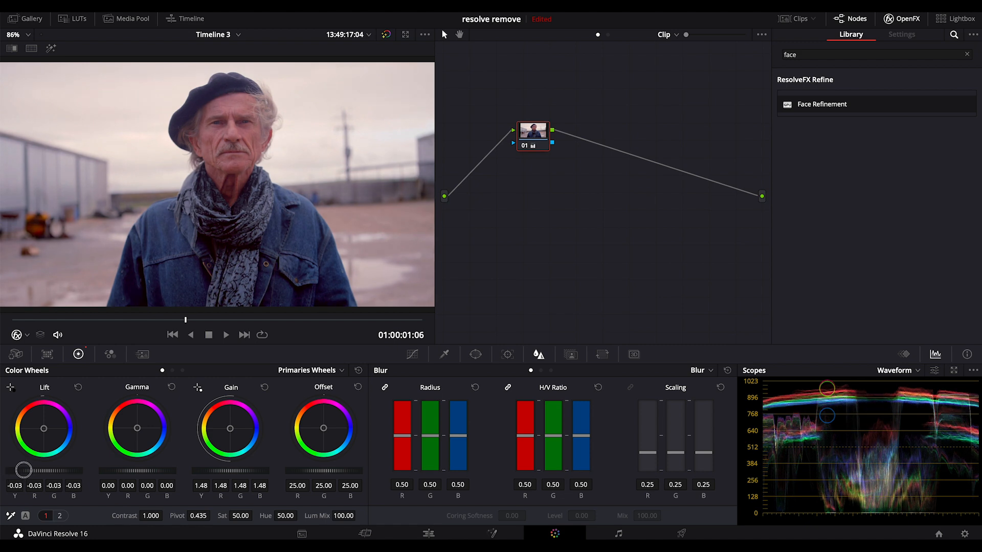
drag(24, 470, 123, 469)
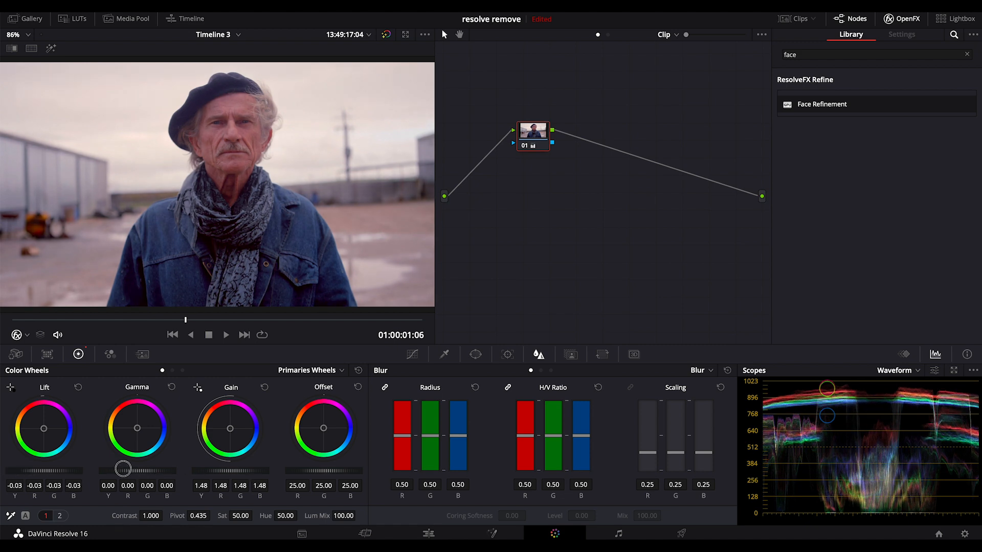
drag(124, 468, 211, 471)
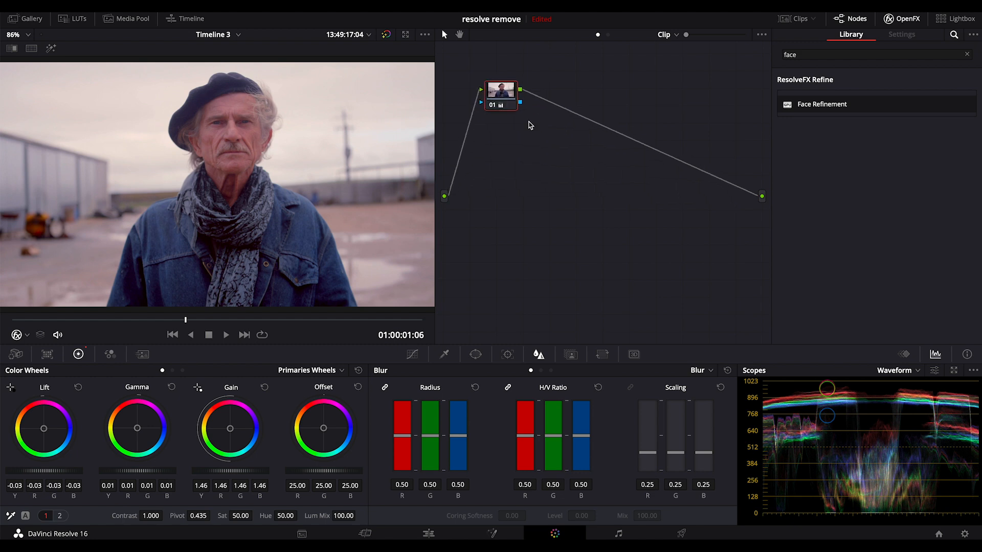
mouse_move(509, 117)
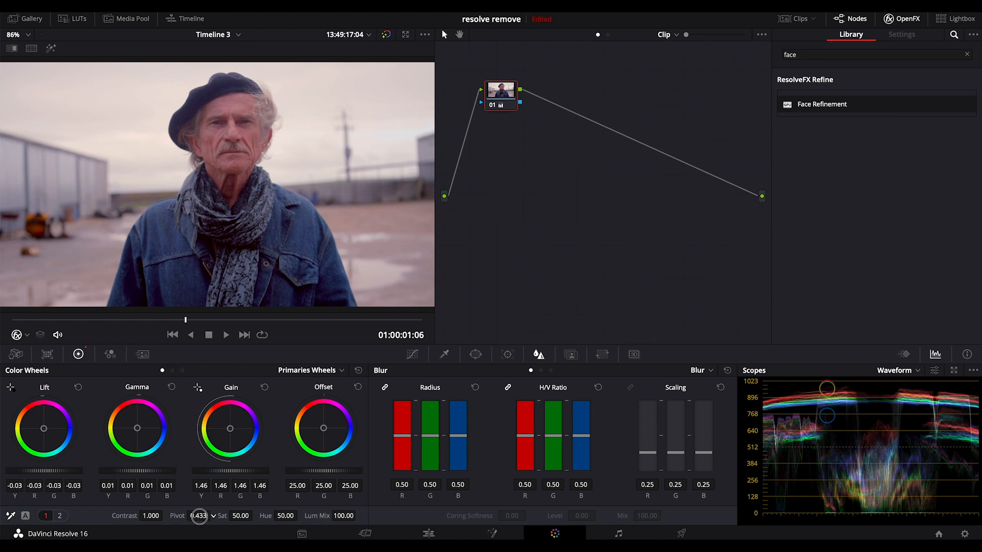
Step: Lower node 01's contrast pivot, adjust on primaries page 2, and add serial node 02
drag(199, 521, 177, 520)
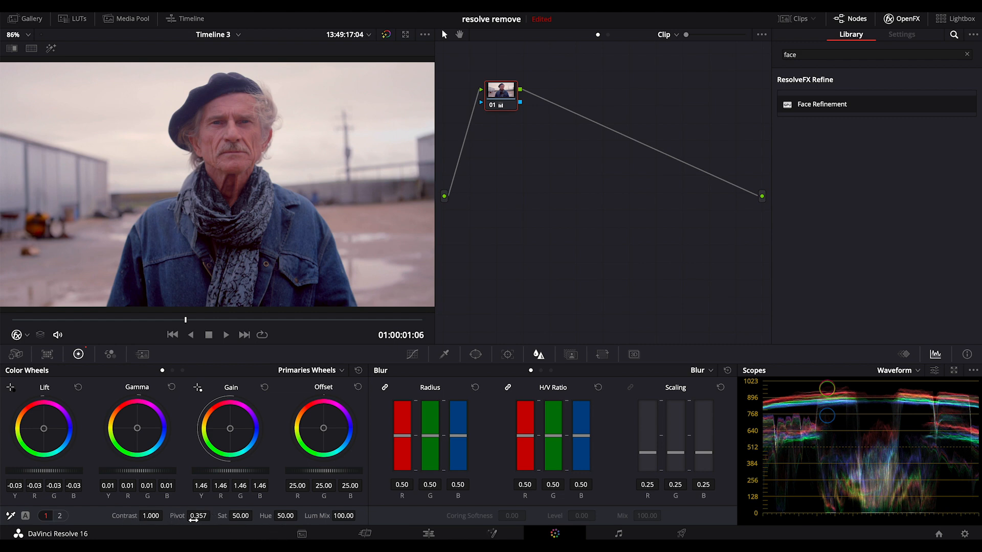
click(61, 516)
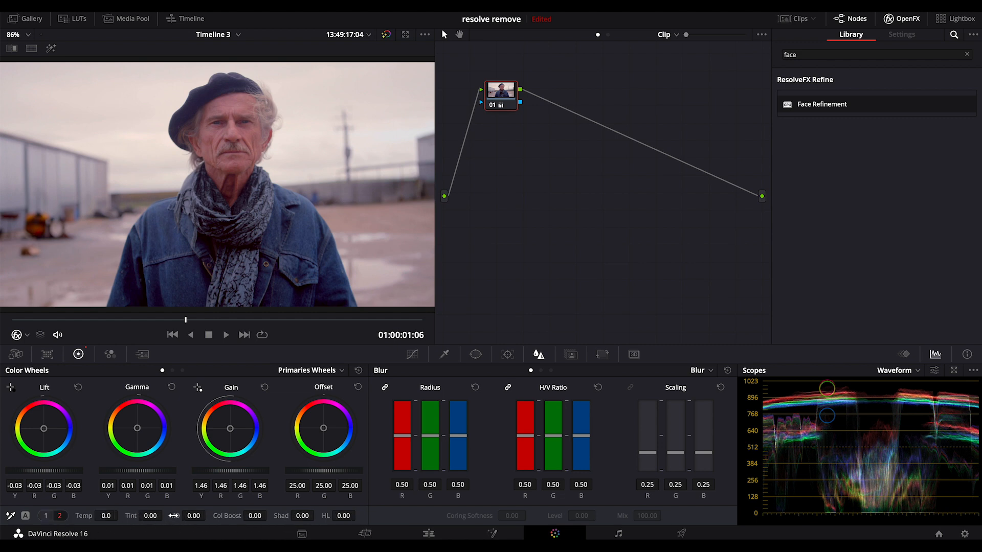
drag(150, 515, 132, 515)
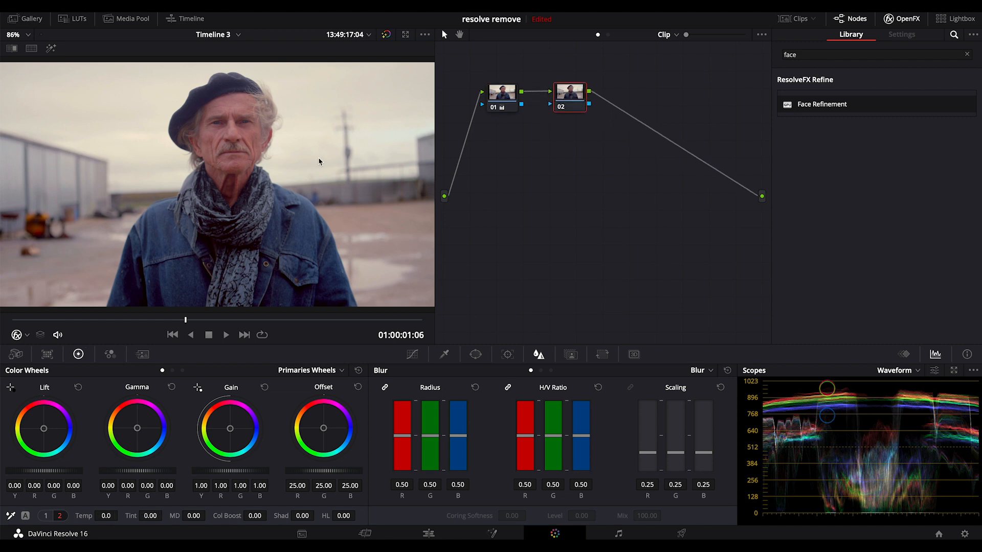
Step: Search the ResolveFX effects for 'face' to apply Face Refinement to node 02
click(873, 55)
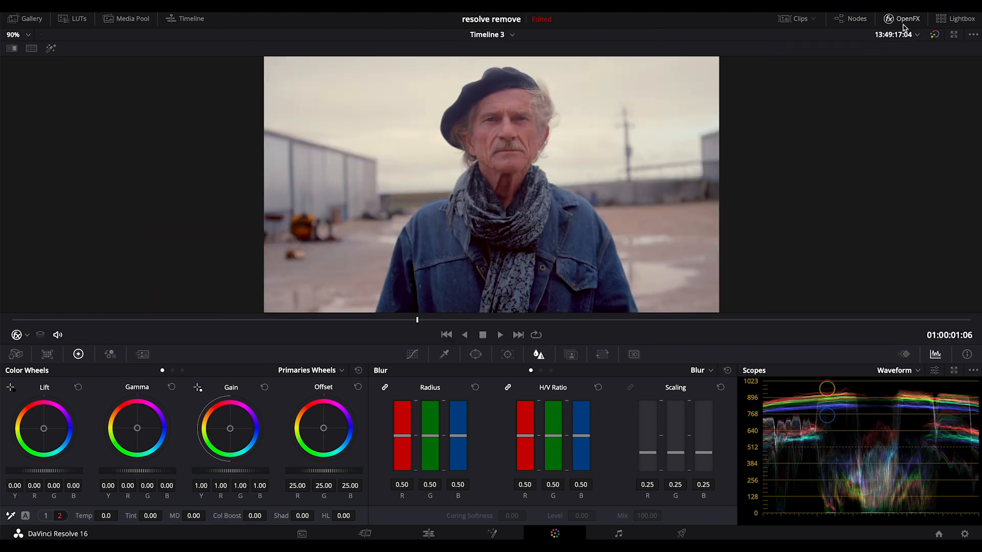
click(904, 18)
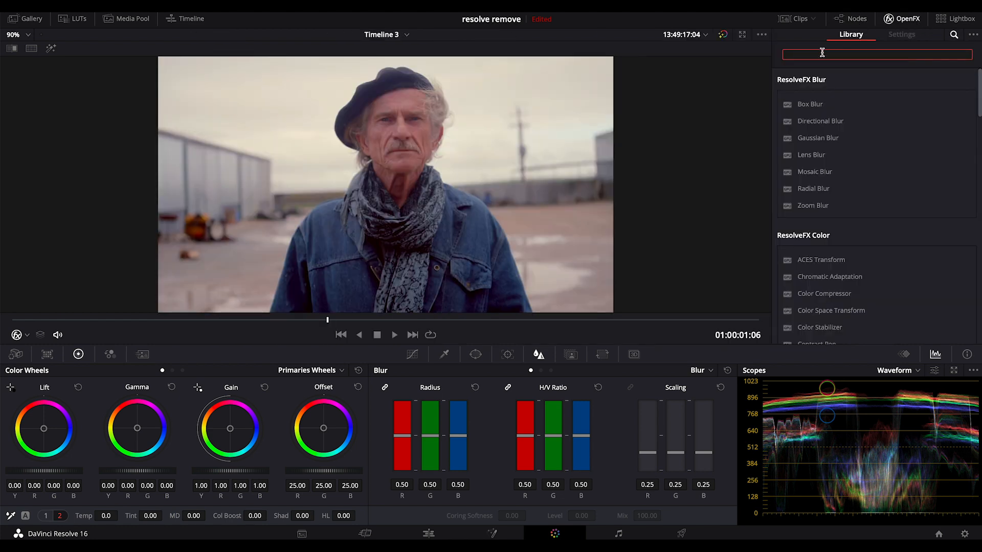
text(face)
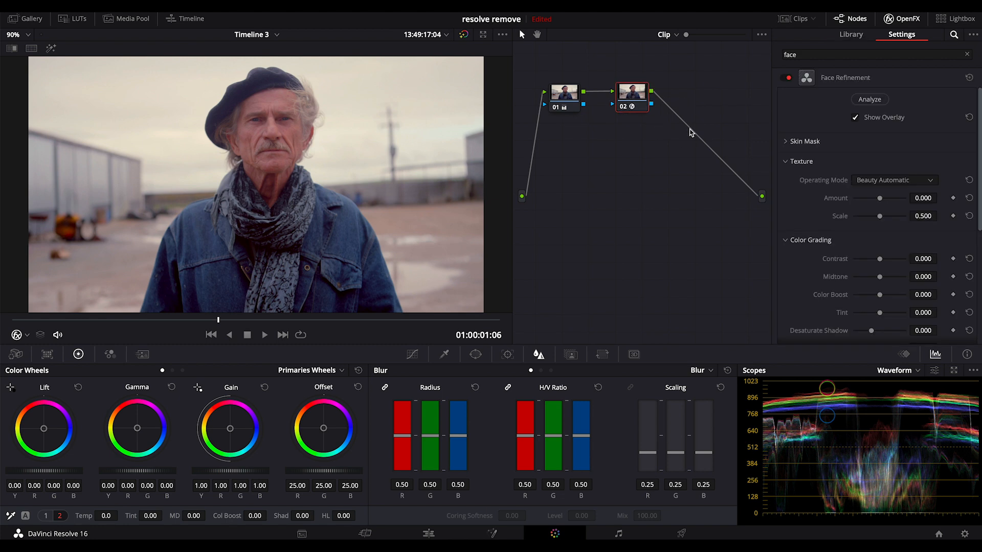
mouse_move(888, 95)
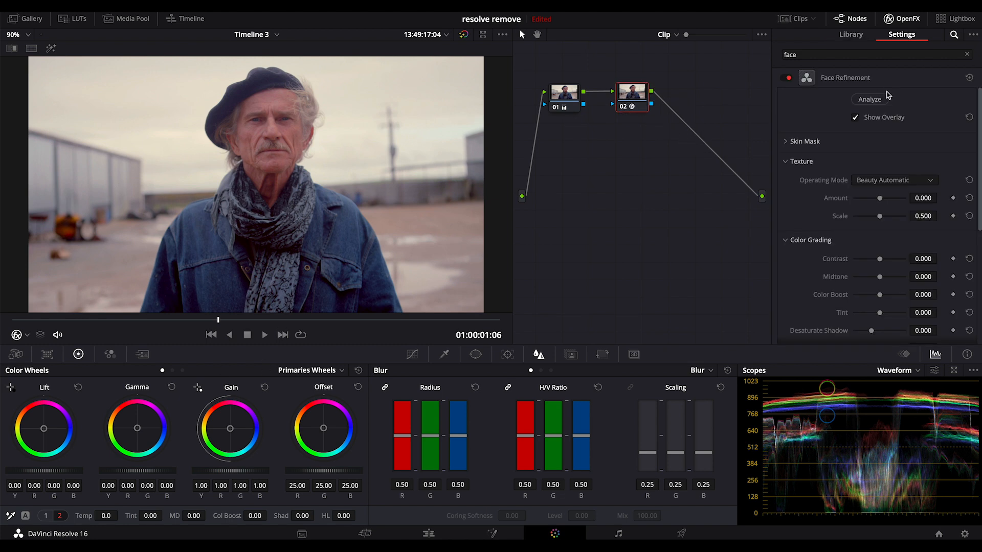
Step: Analyze the man's face, hide the tracking overlay, and expand the Skin Mask options
click(869, 99)
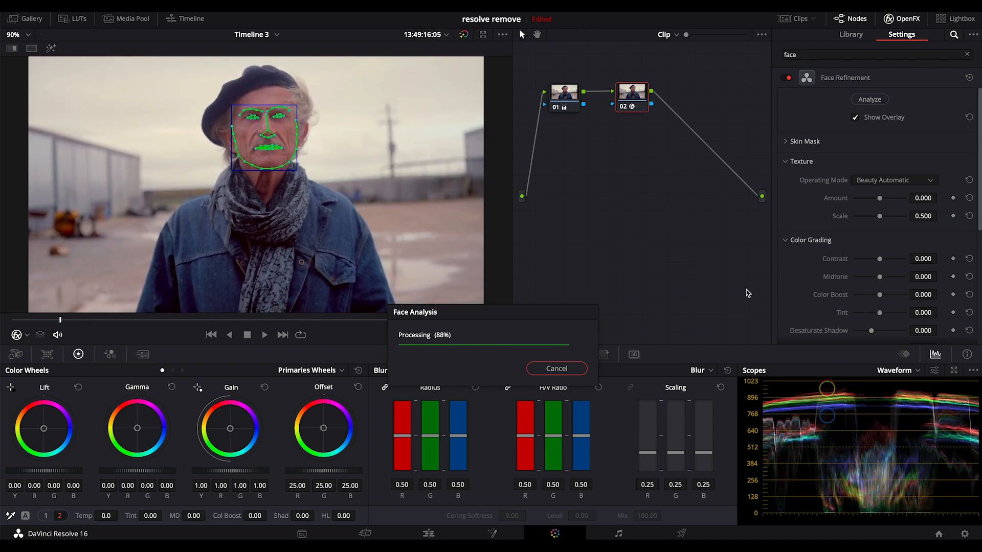
click(555, 368)
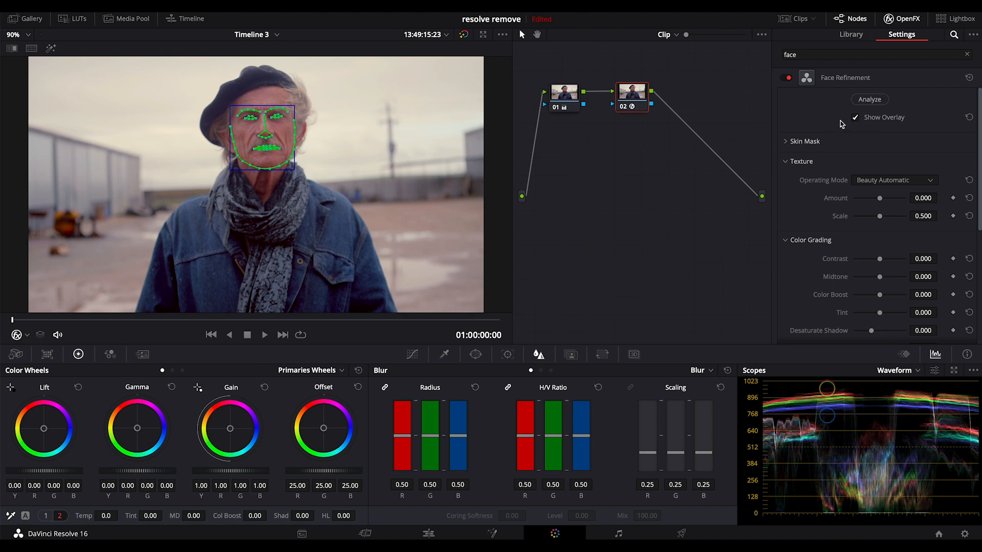
click(855, 117)
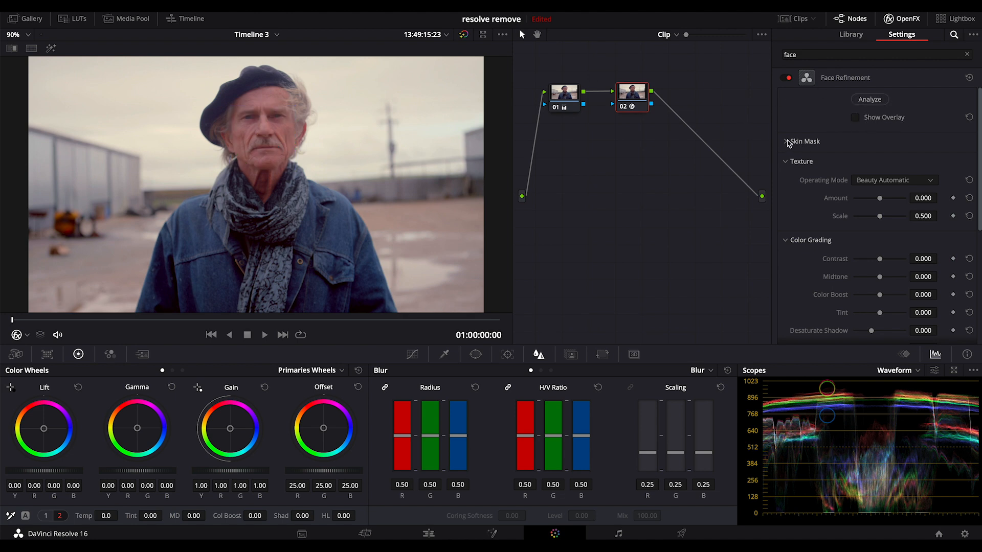
click(787, 141)
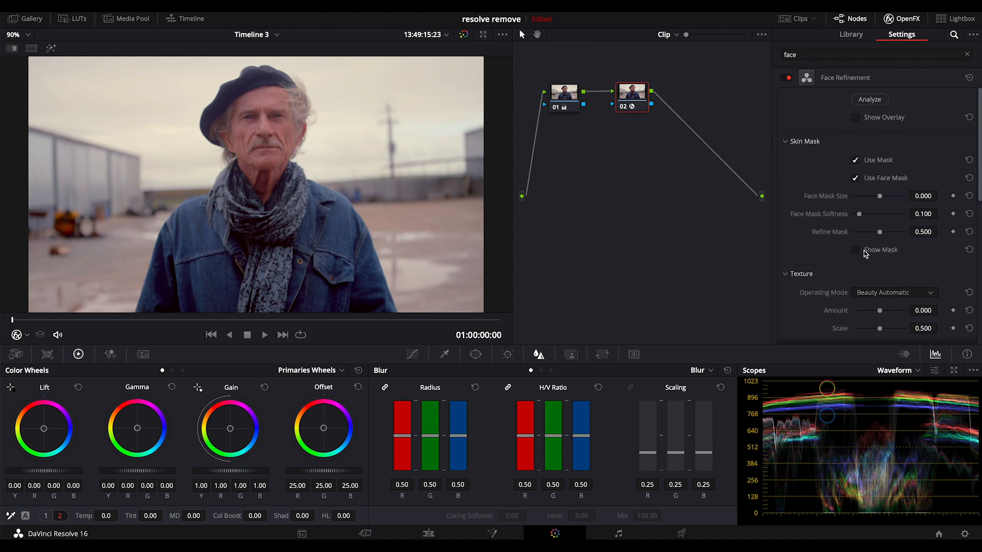
click(856, 250)
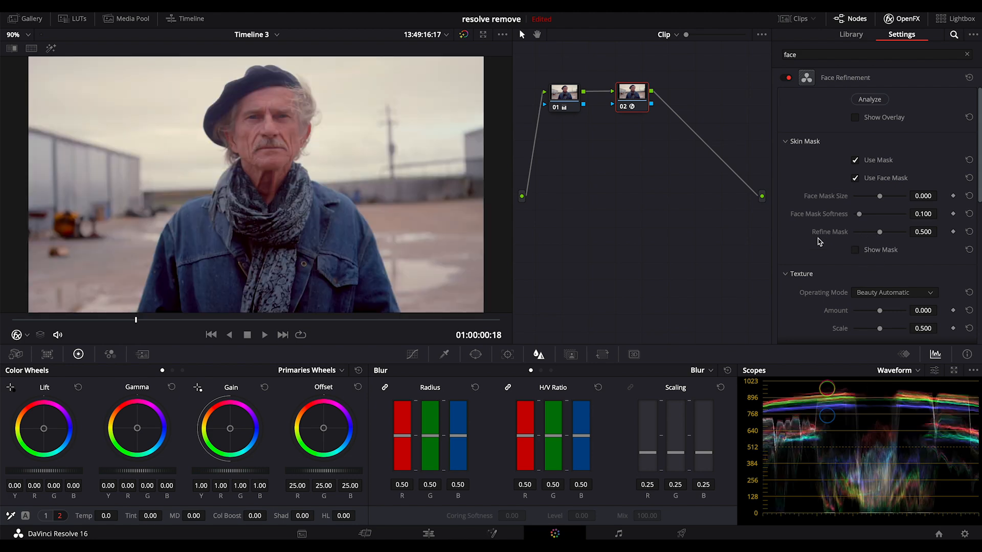
mouse_move(793, 152)
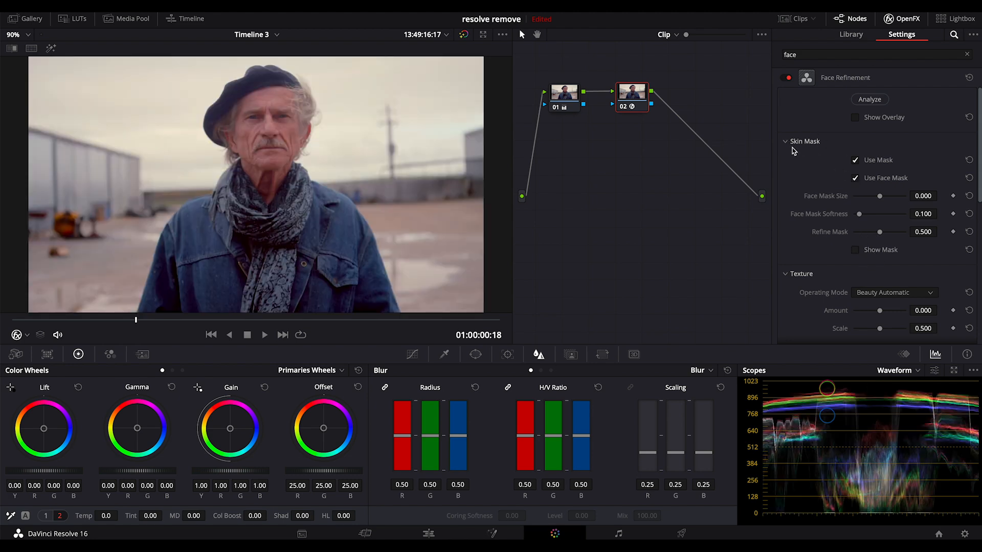
Step: Collapse Face Refinement's Skin Mask section, leaving the texture settings in view
click(786, 142)
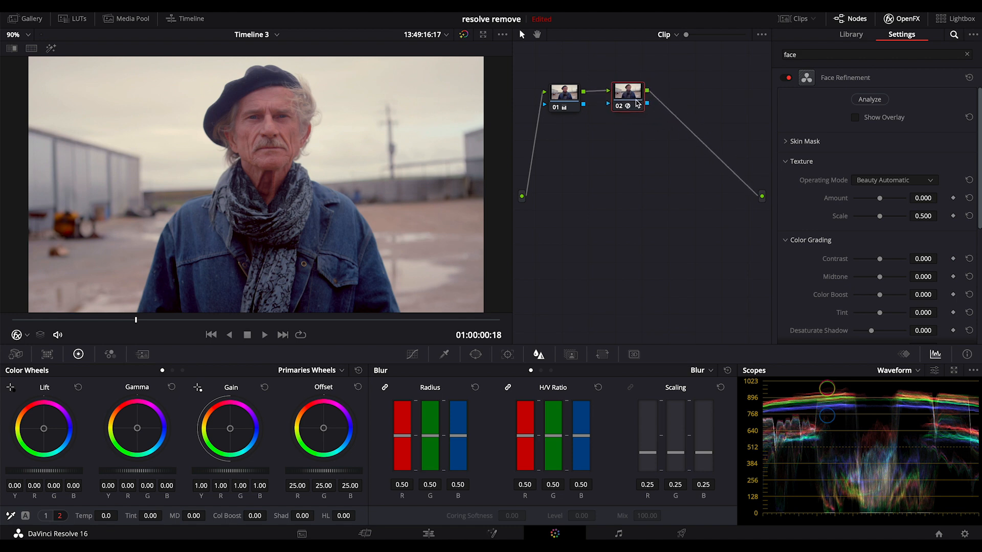
mouse_move(696, 104)
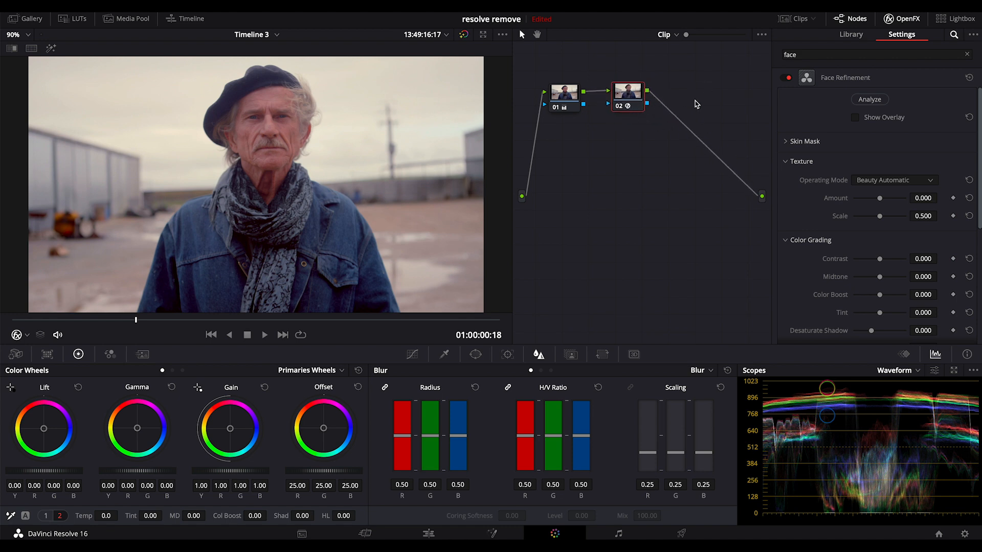
mouse_move(790, 195)
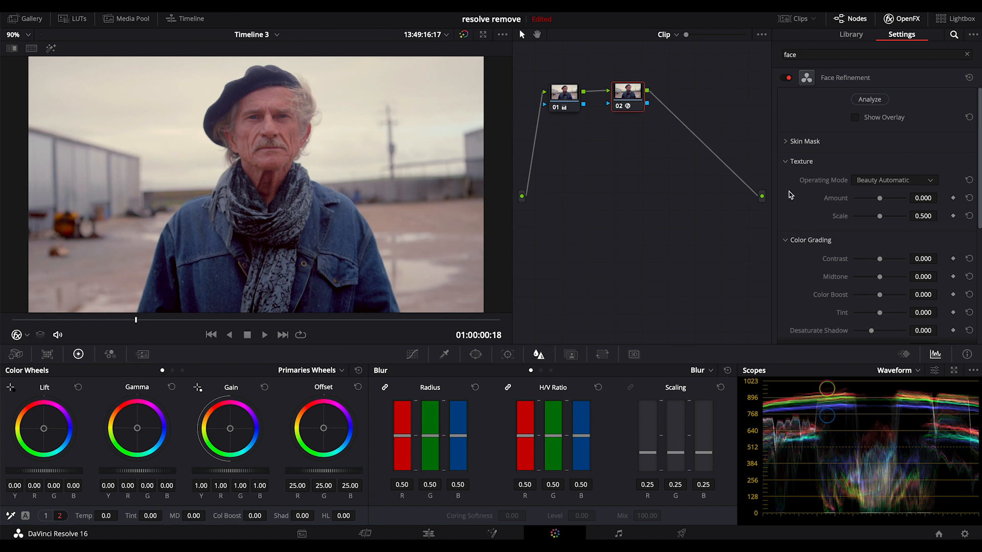
mouse_move(836, 92)
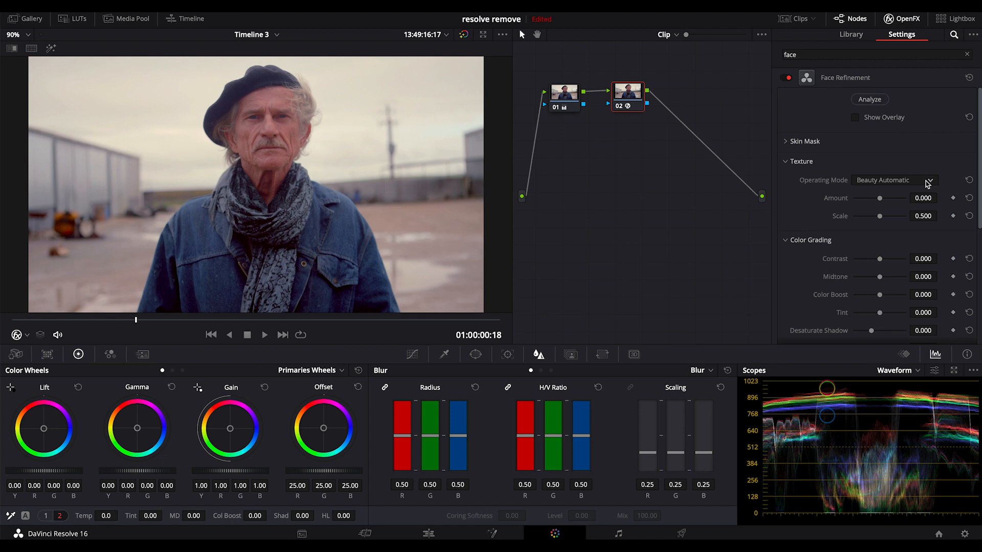
mouse_move(816, 153)
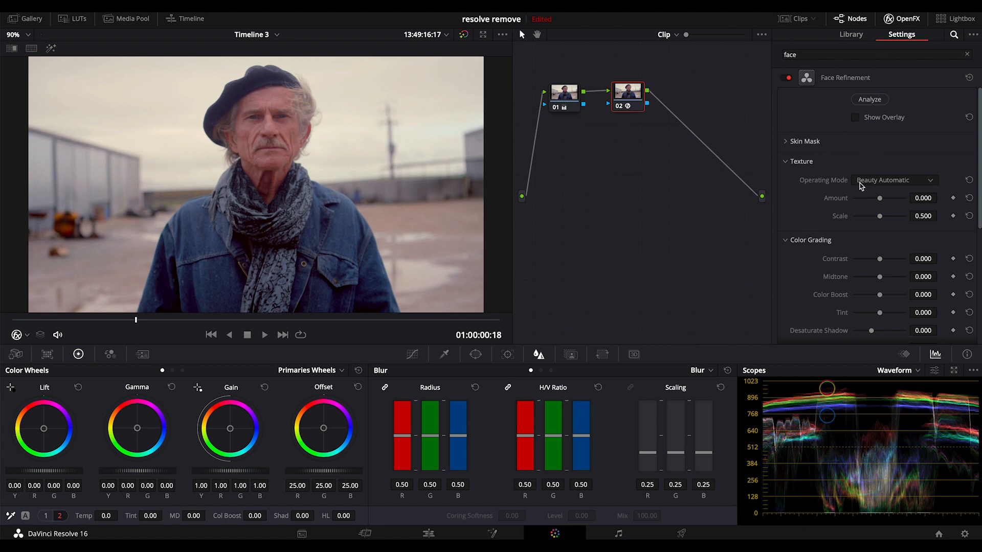
Step: Zoom the viewer to 200% and settle face texture amount at 1.500 and scale 0.674
drag(880, 198, 899, 198)
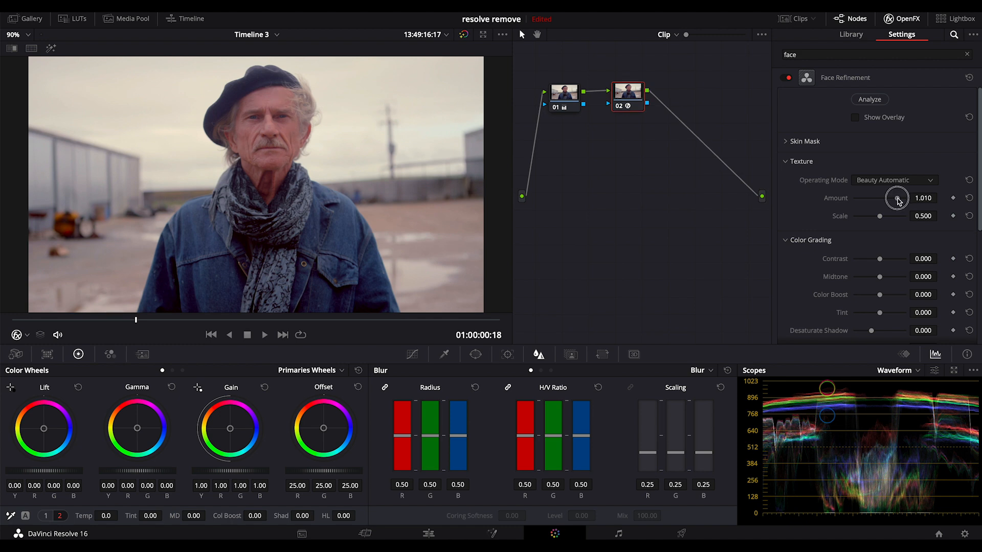
drag(896, 199, 883, 202)
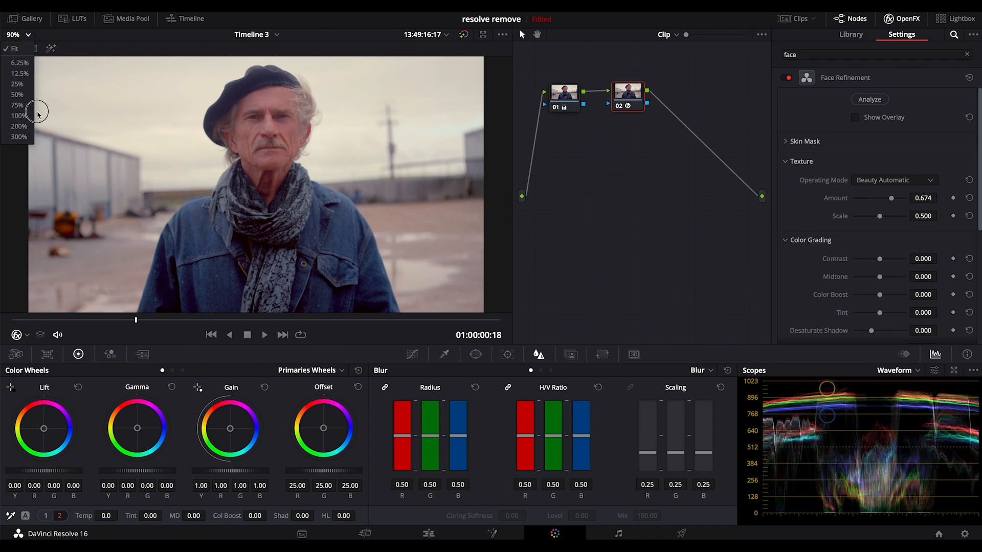
click(19, 126)
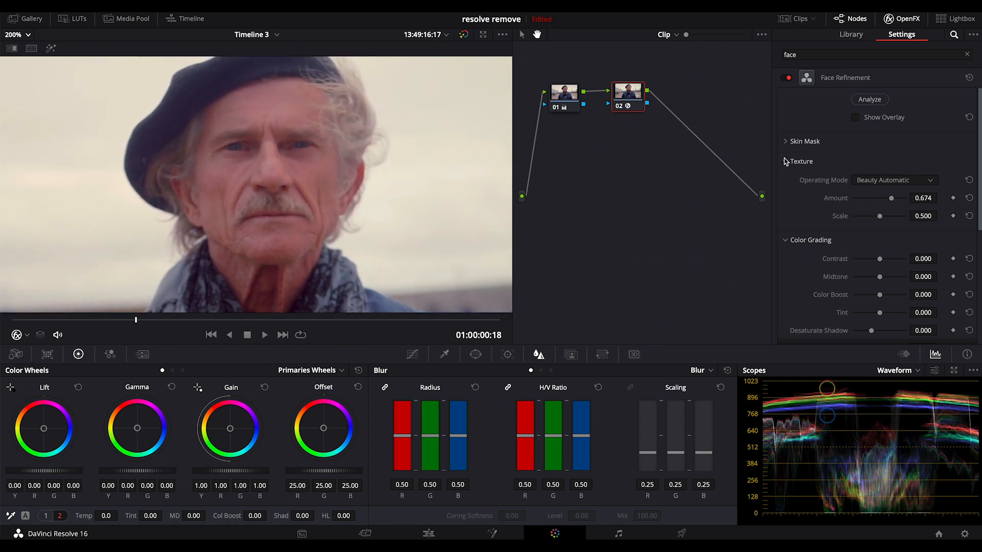
drag(892, 197, 902, 198)
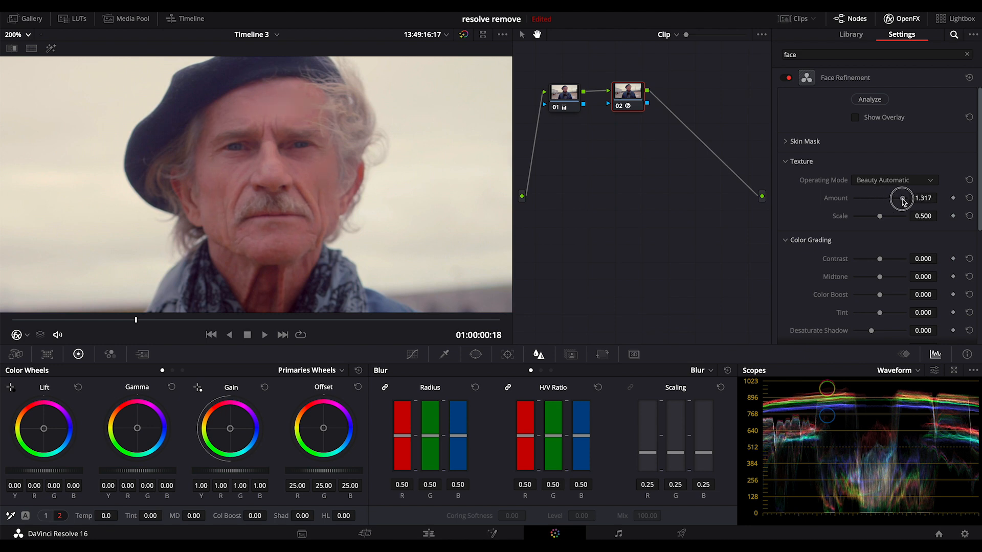
drag(902, 198, 873, 198)
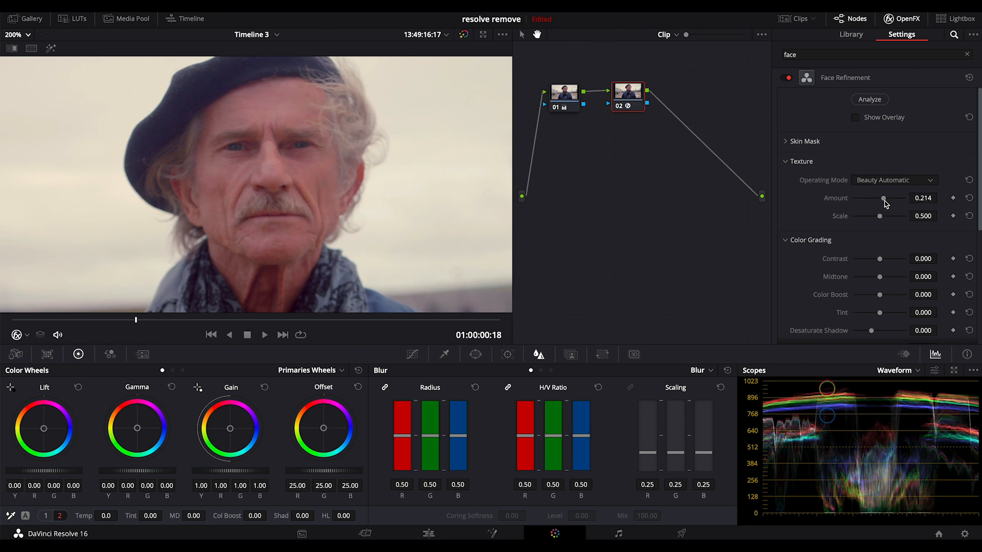
drag(894, 199, 879, 198)
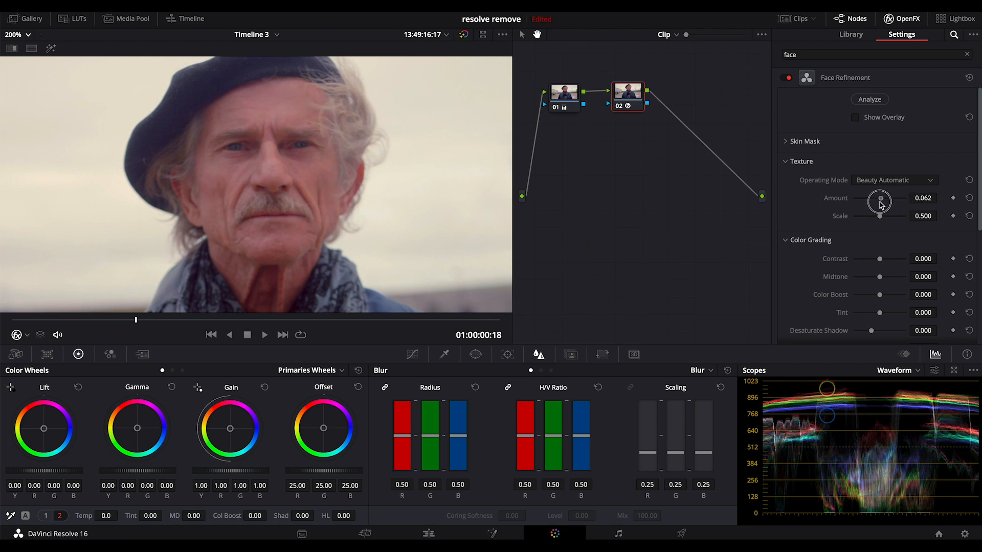
drag(879, 200, 887, 216)
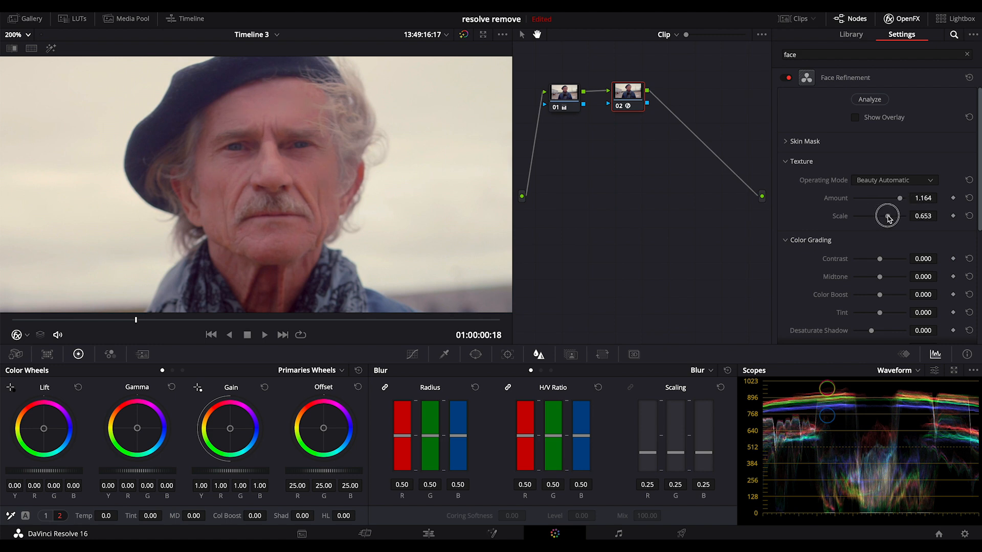
drag(887, 215, 880, 215)
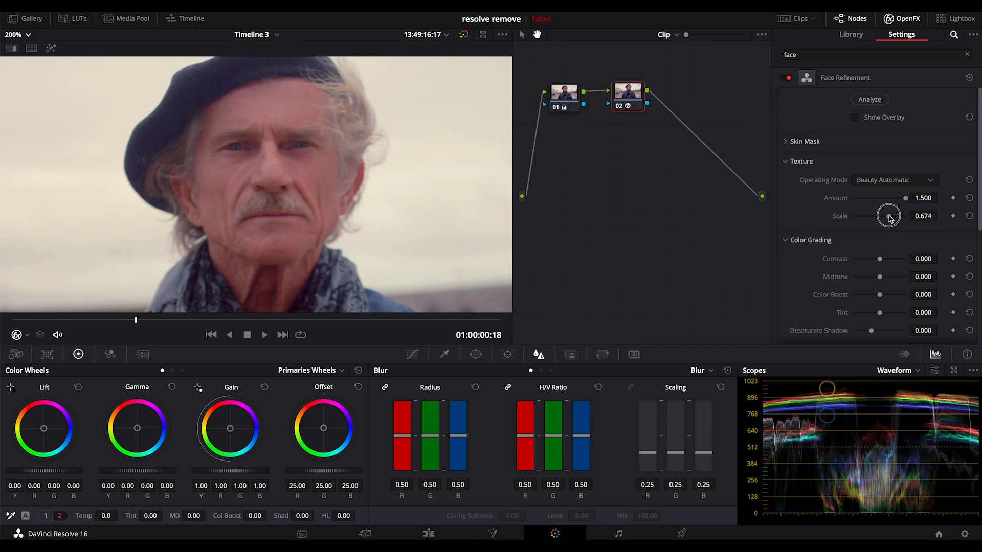
drag(889, 215, 885, 215)
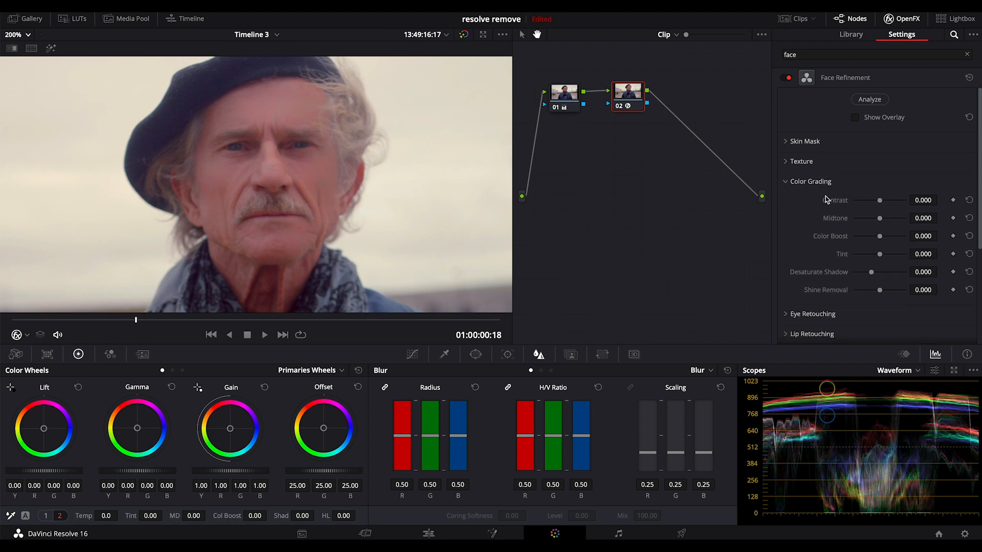
Step: Set face contrast to -0.204, return midtones to zero, and collapse Color Grading
drag(879, 200, 873, 200)
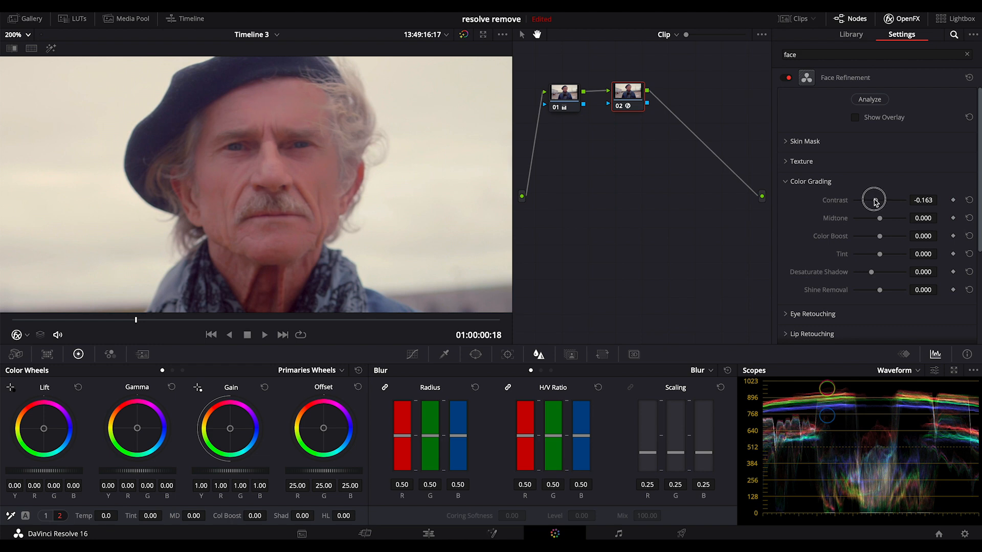
drag(883, 200, 879, 200)
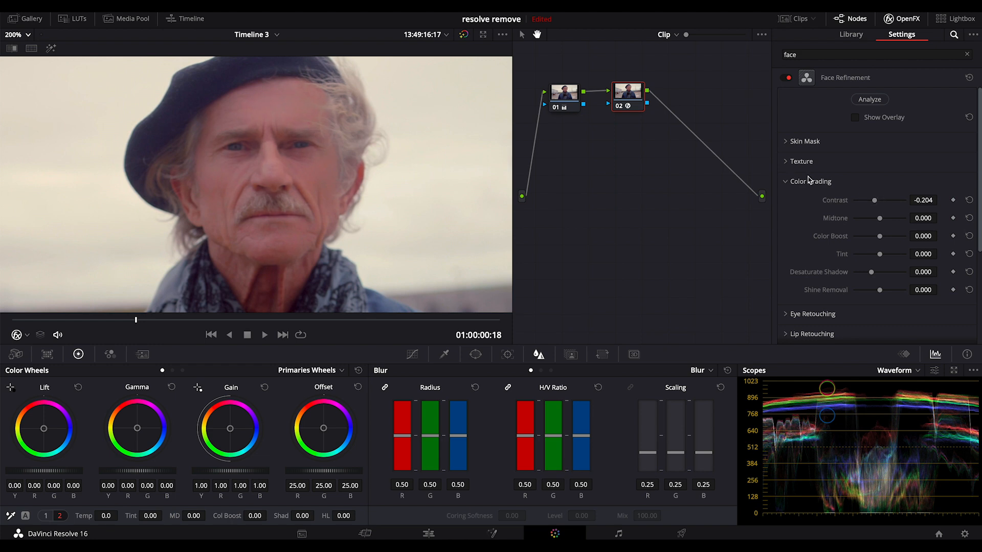
mouse_move(883, 234)
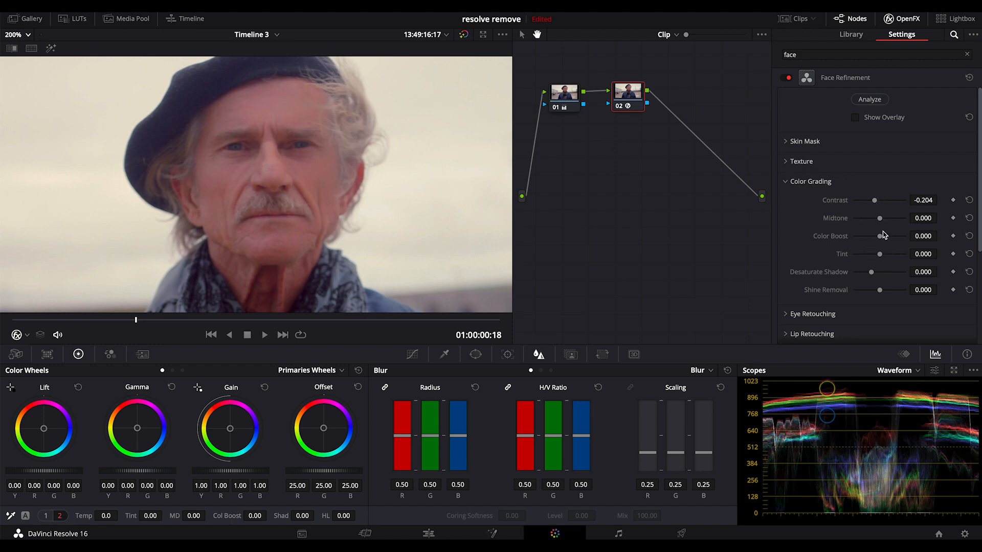
drag(878, 217, 881, 217)
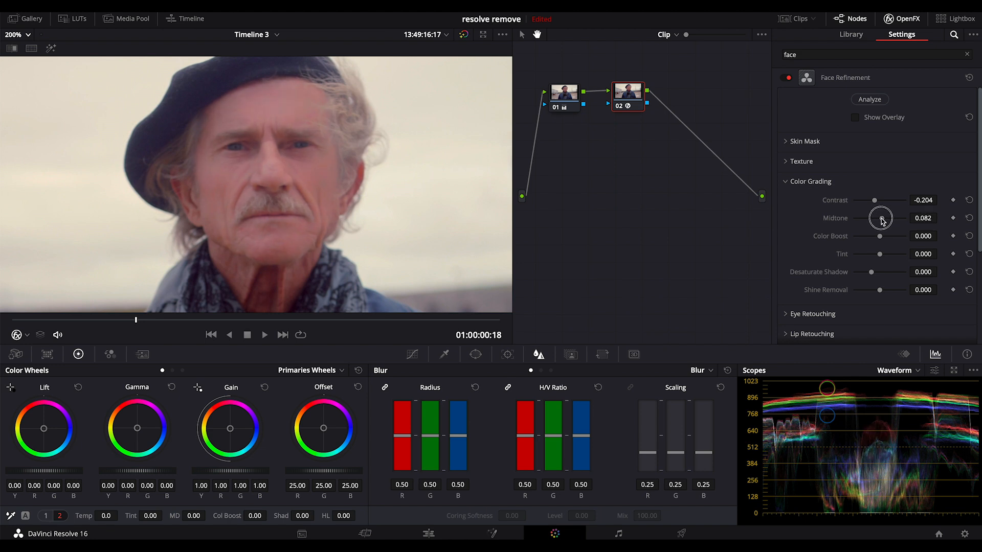
drag(885, 218, 879, 218)
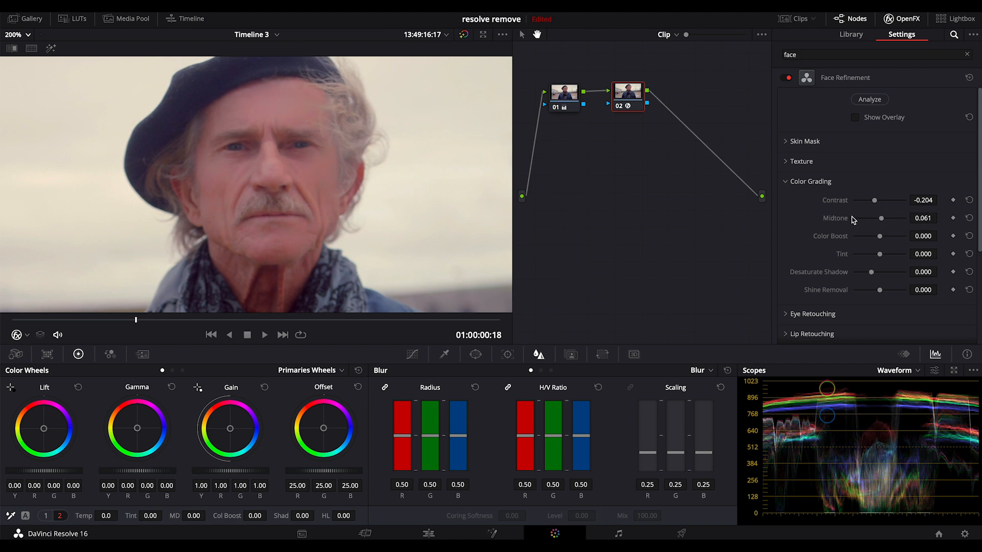
drag(880, 217, 887, 217)
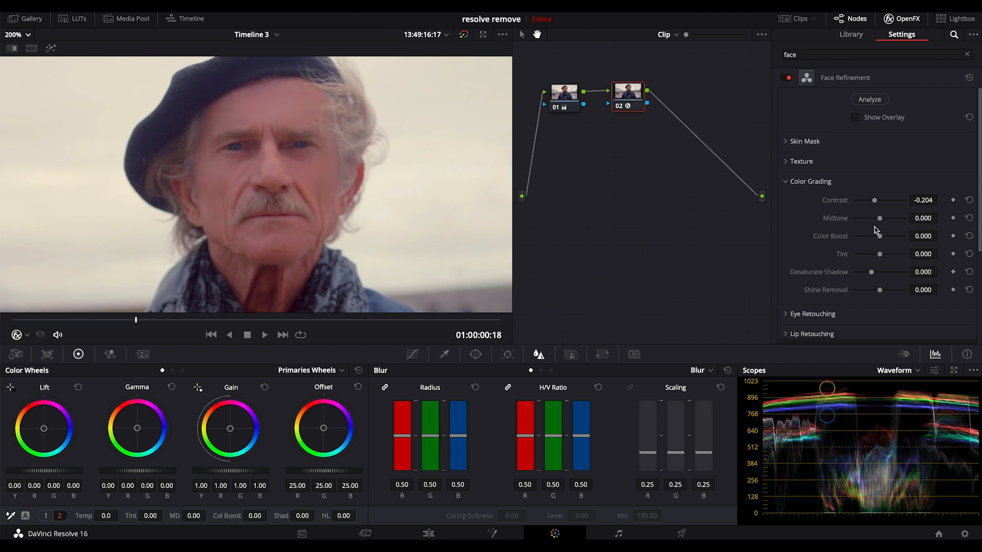
mouse_move(877, 275)
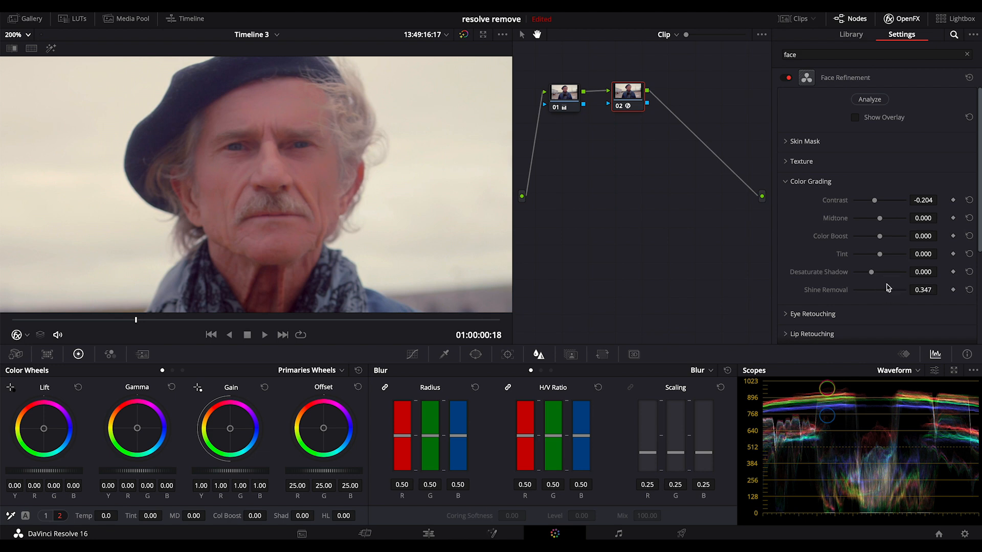
click(807, 181)
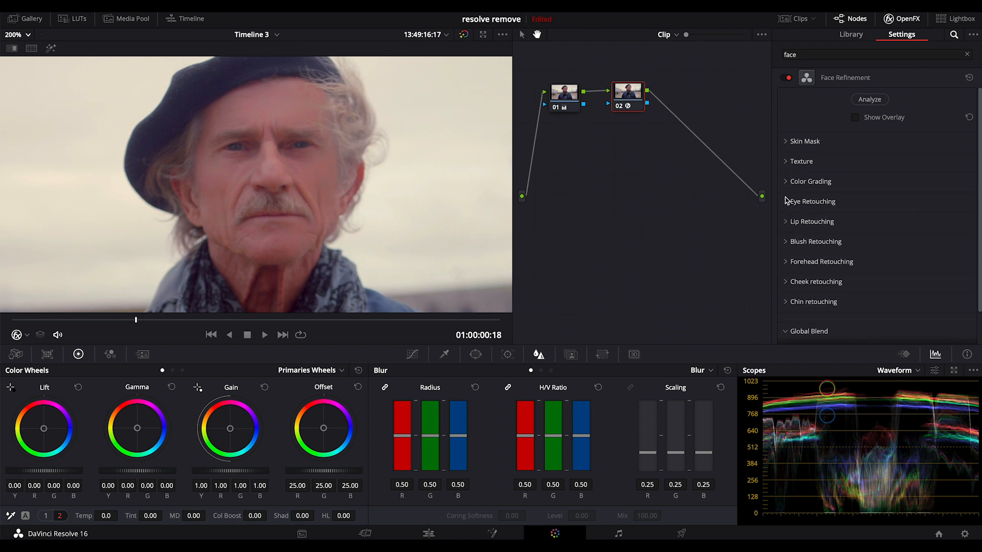
Step: In Eye Retouching, set eye light to 0.219 and eyebag removal to 0.939, then collapse it
click(812, 201)
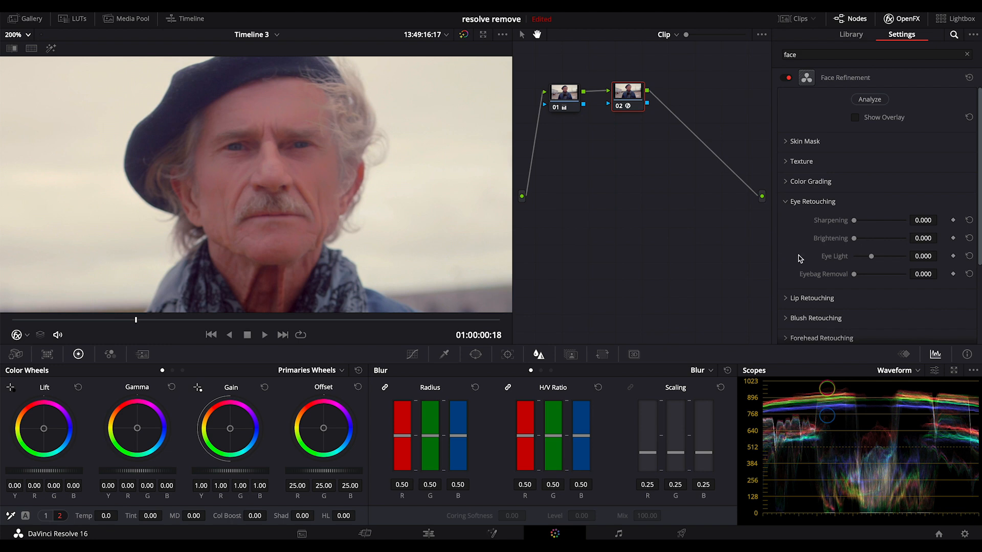
drag(871, 256, 878, 256)
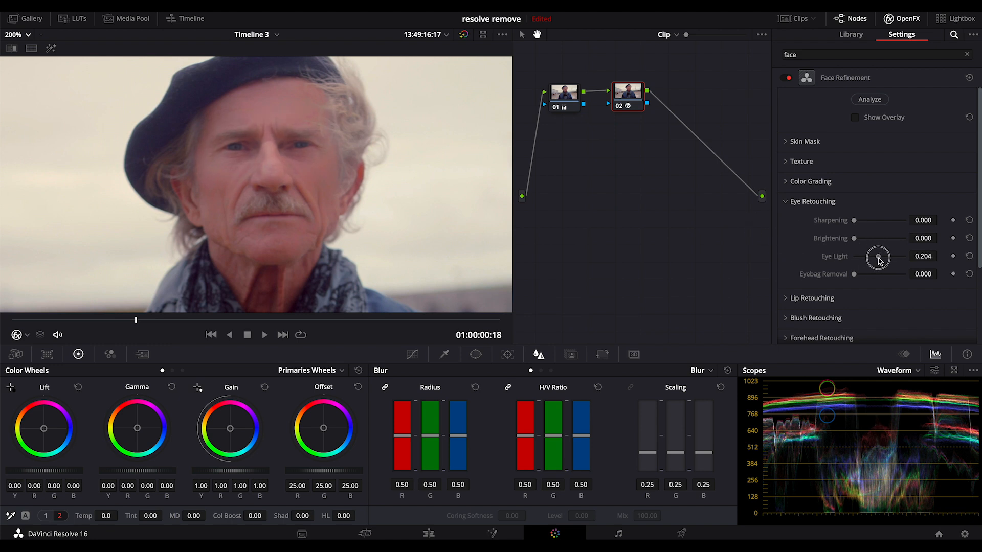
drag(878, 255, 865, 279)
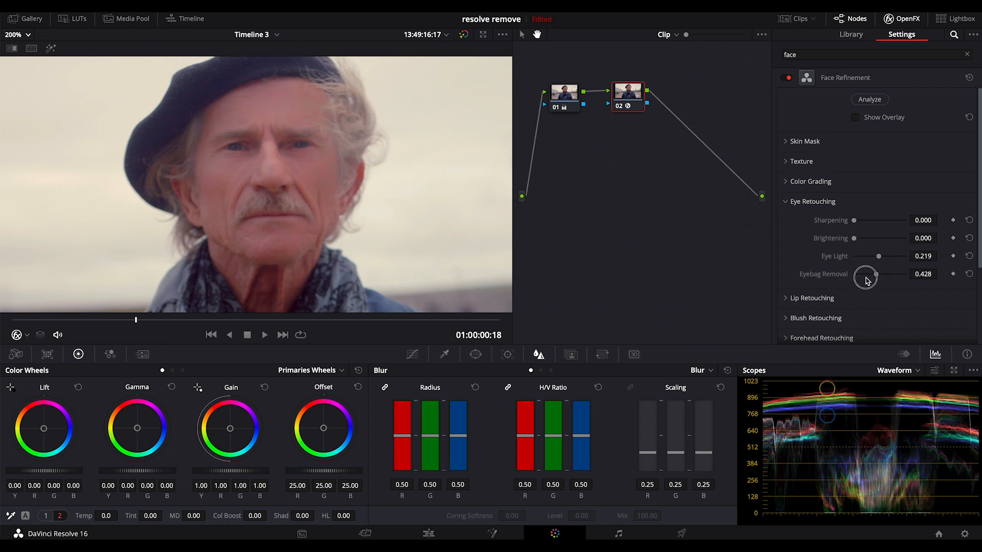
drag(866, 274, 851, 275)
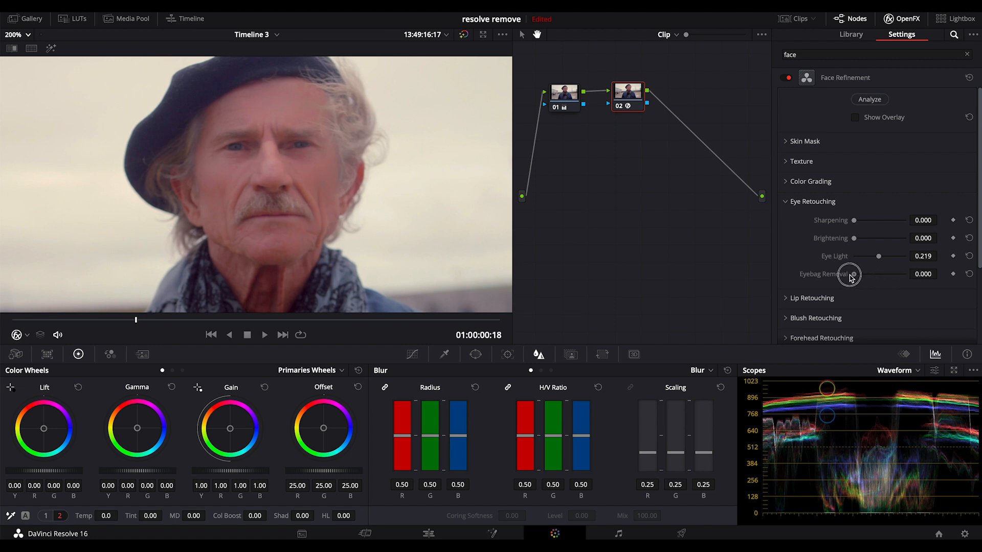
drag(849, 274, 902, 274)
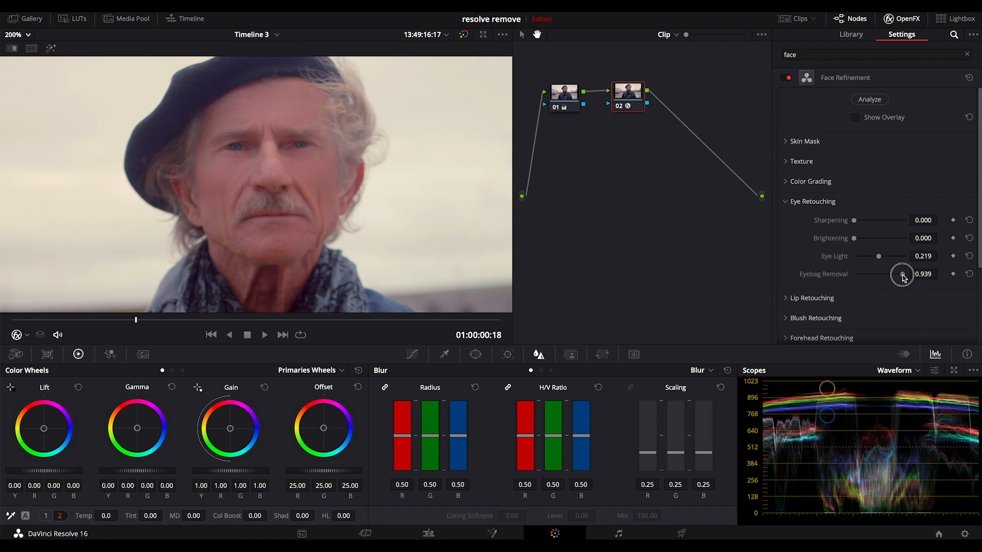
click(785, 201)
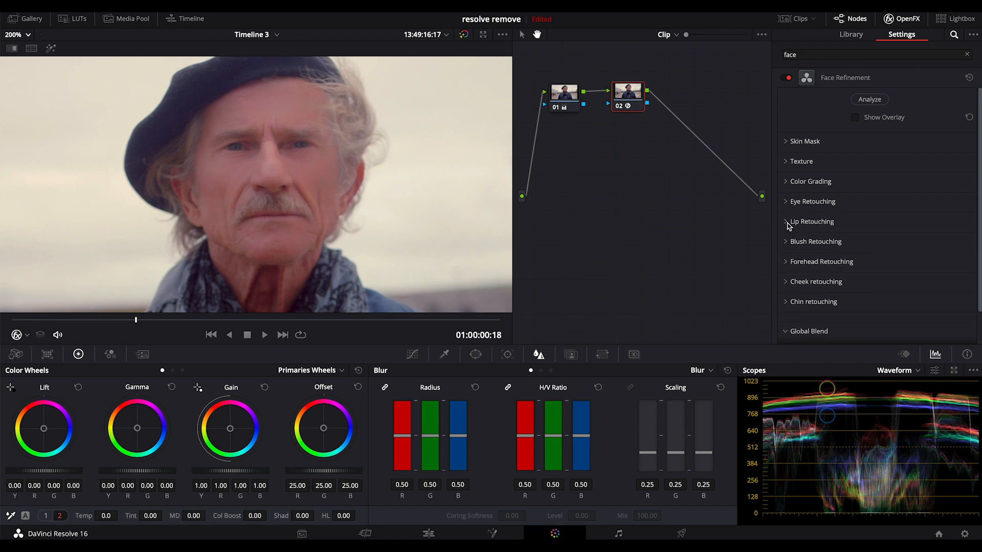
mouse_move(842, 214)
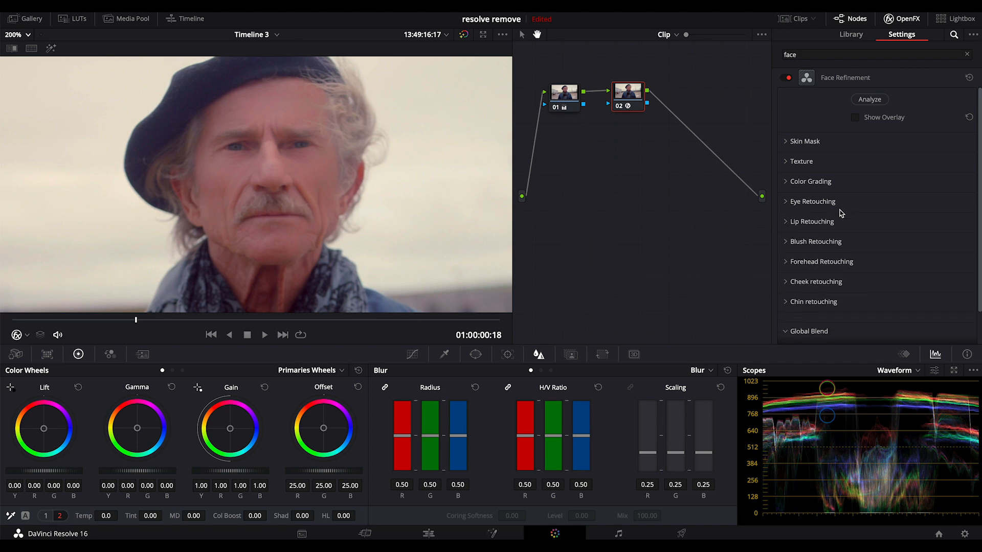
Step: Tweak Forehead Retouching, then toggle Face Refinement off and back on to compare
click(821, 261)
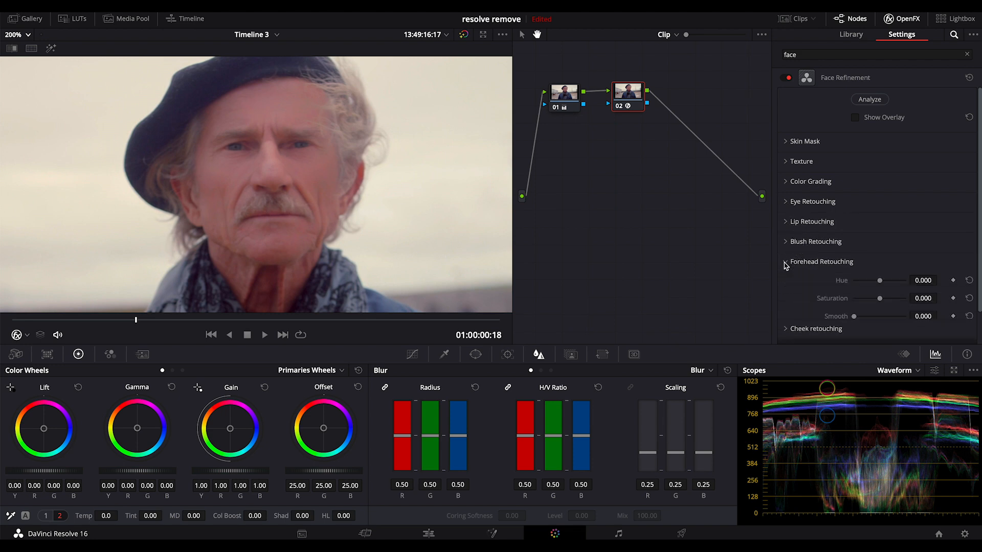
drag(881, 316, 887, 316)
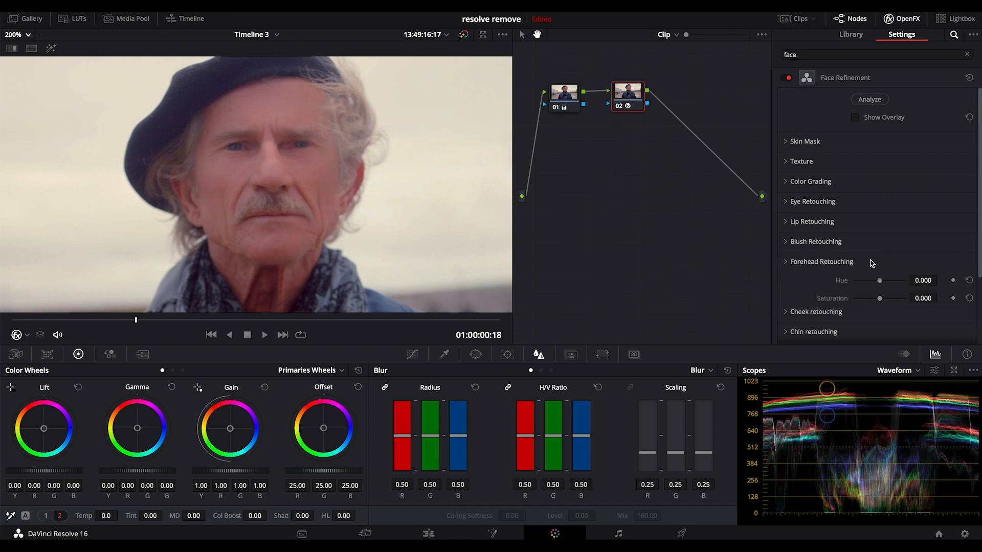
click(820, 262)
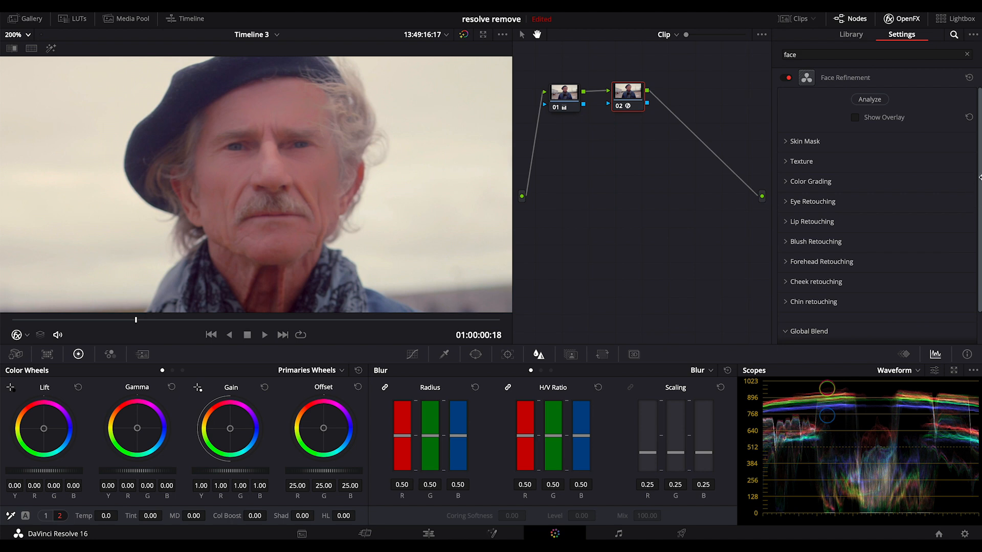
click(788, 77)
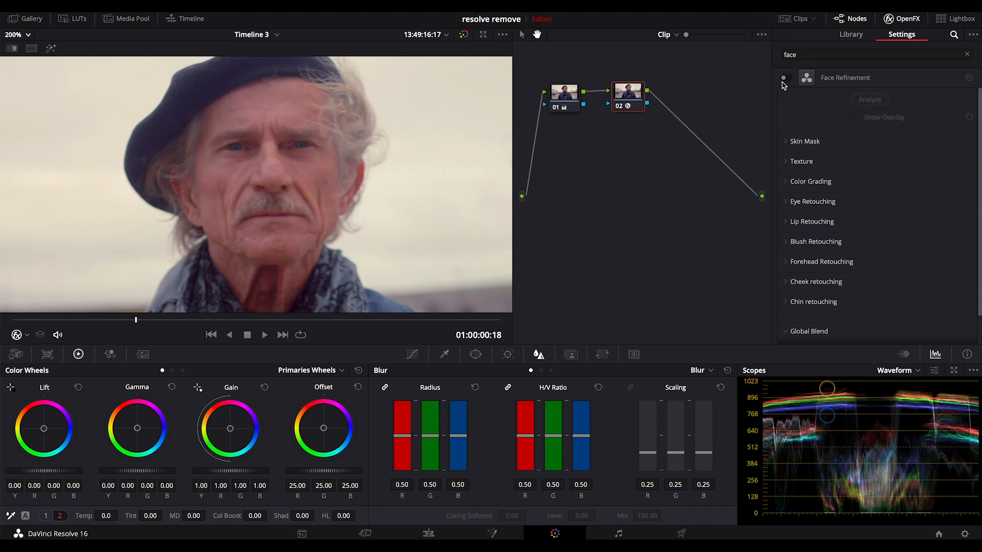
mouse_move(792, 87)
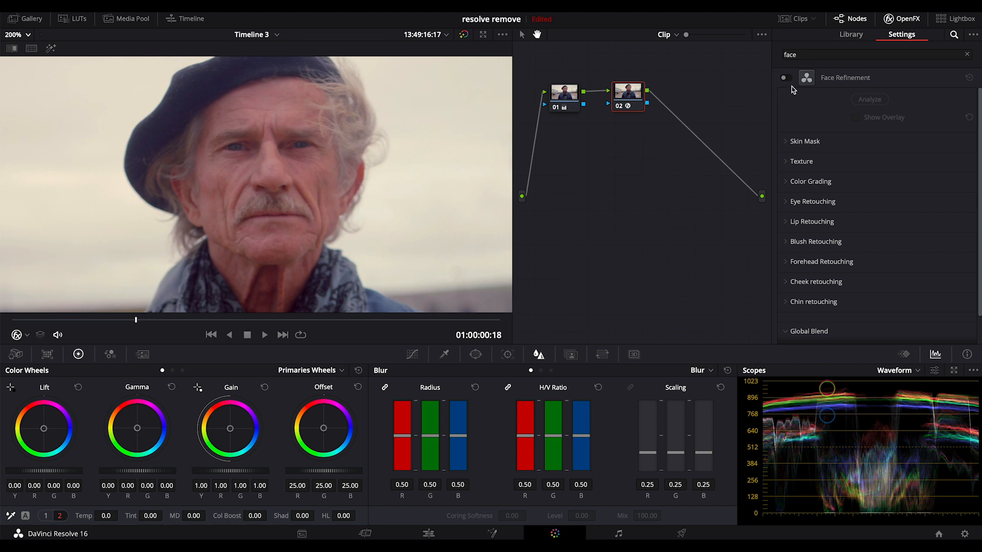
click(787, 77)
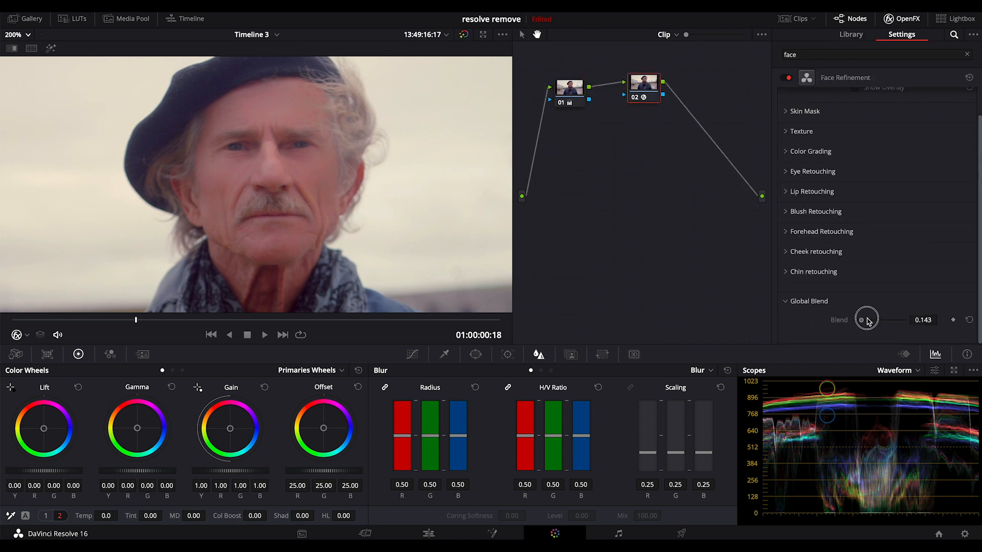
Step: Blend node 2's Face Refinement at about 0.21 after trying higher and lower values
drag(867, 320, 877, 320)
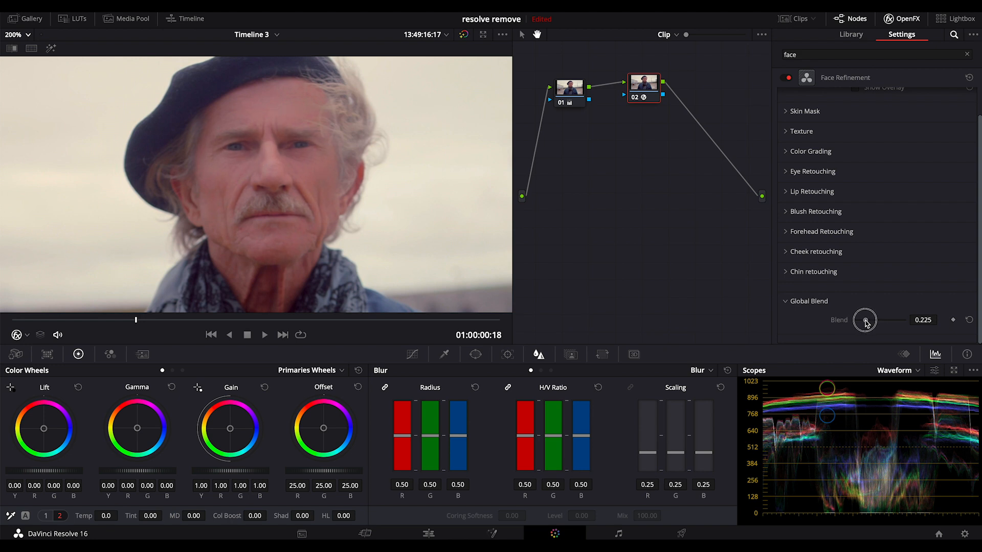
drag(864, 320, 904, 320)
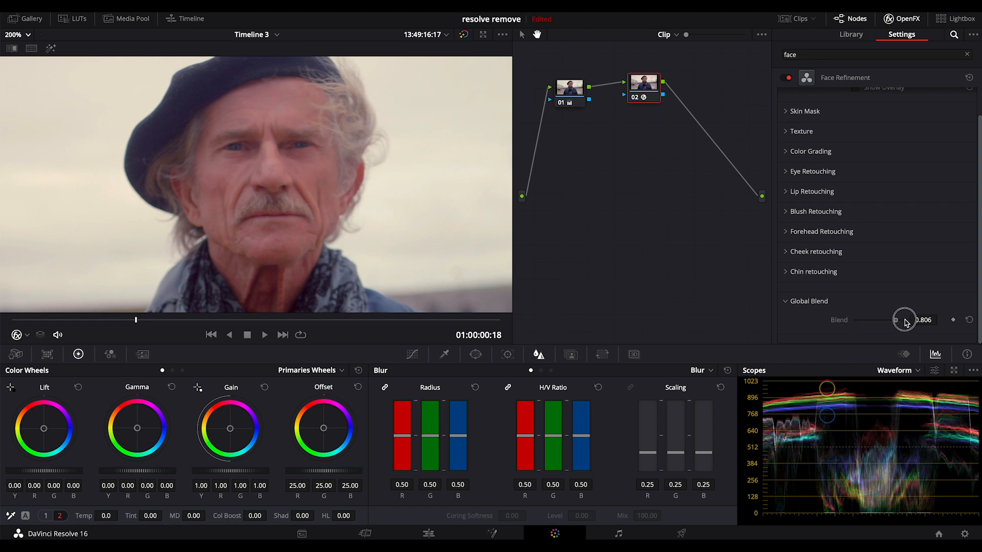
drag(908, 319, 866, 319)
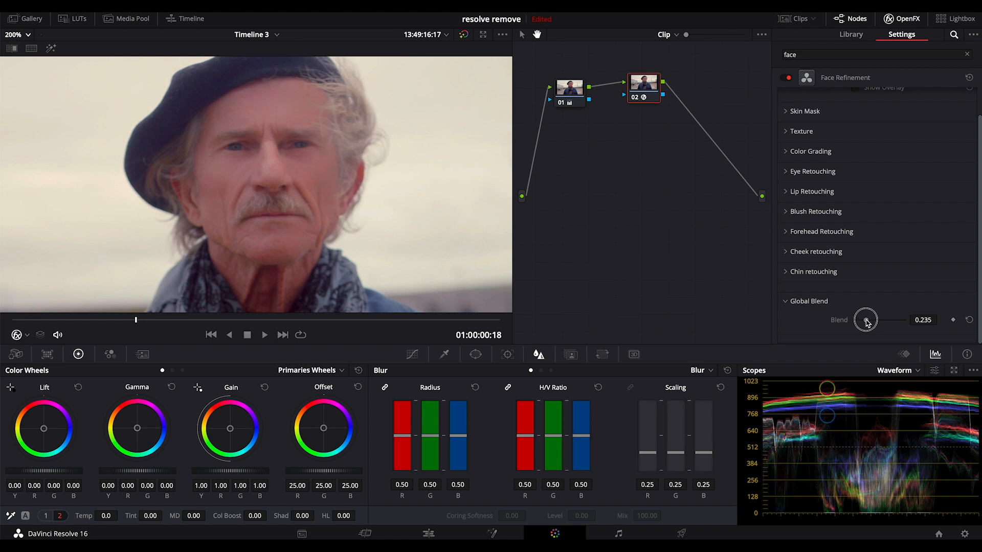
drag(866, 319, 861, 322)
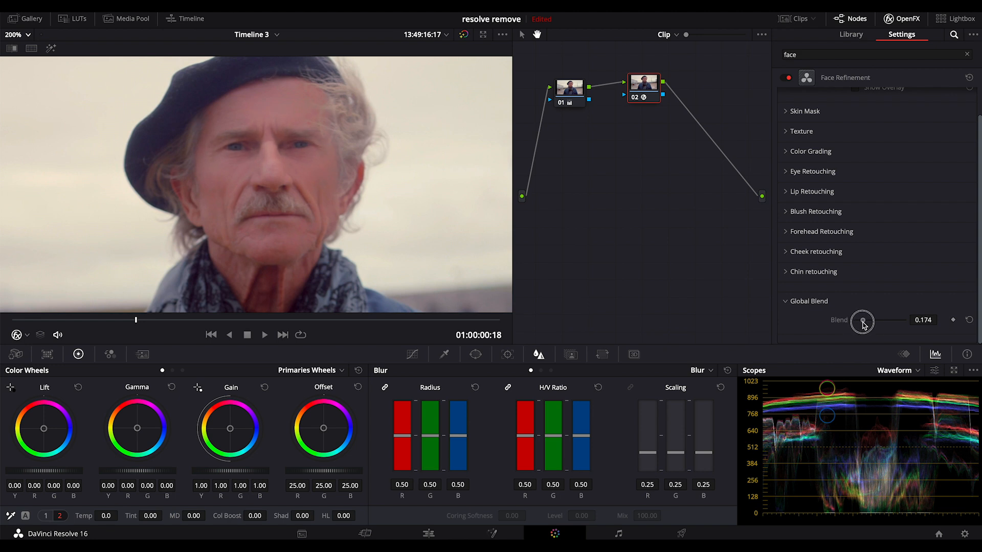
drag(862, 320, 863, 320)
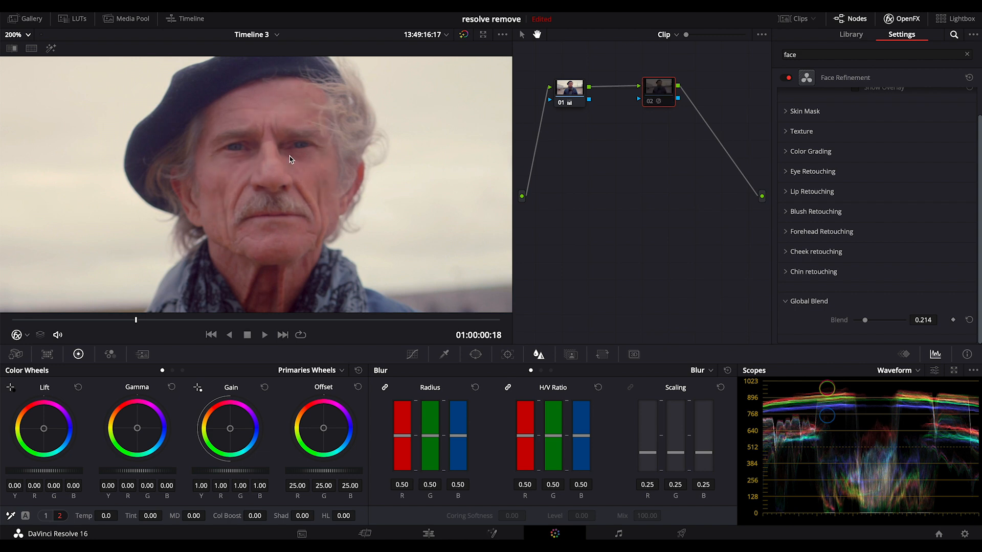
mouse_move(331, 204)
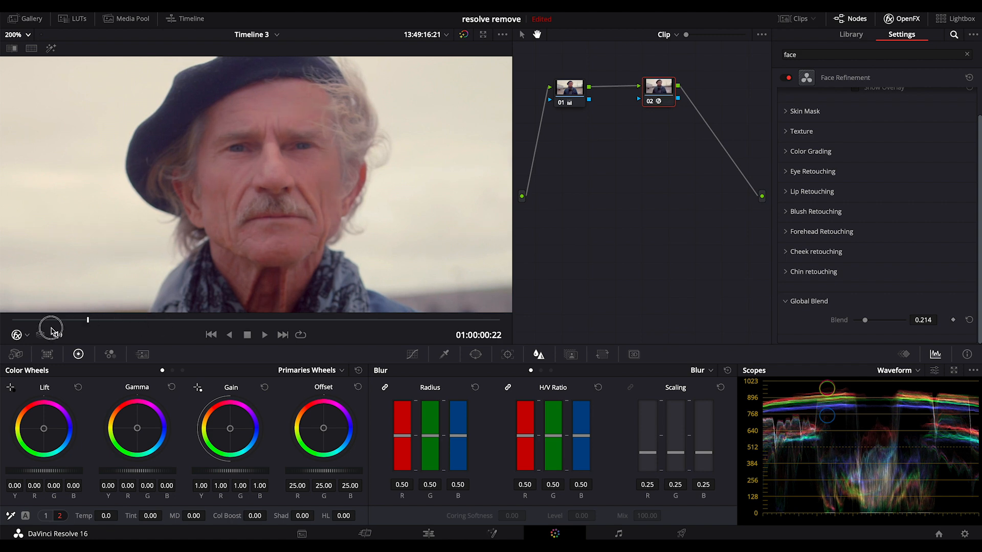
Step: Move the viewer to a later frame, 00:00:23, to preview node 2's de-ageing
click(264, 335)
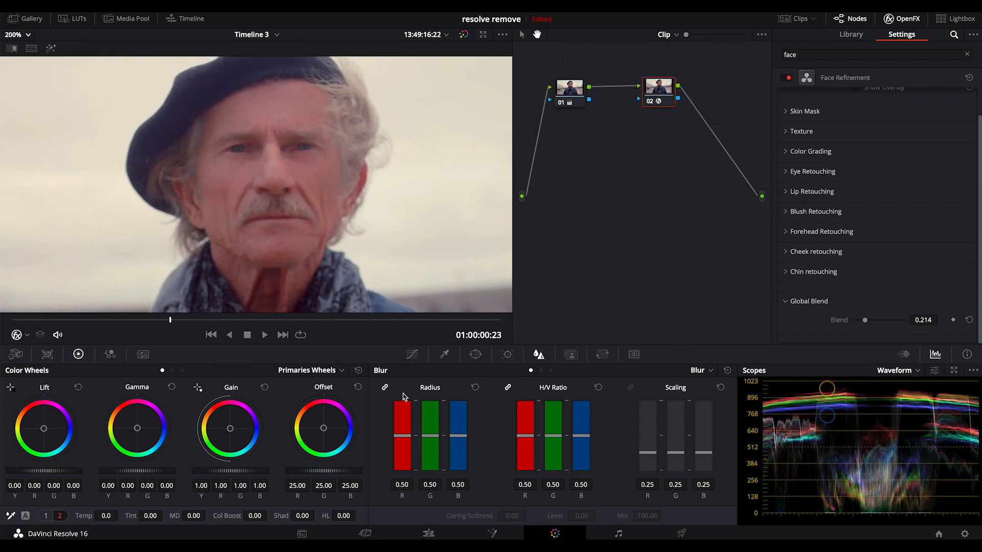
Step: Lower node 2's blur radius to 0.47 and midtone detail to -5.50
click(658, 84)
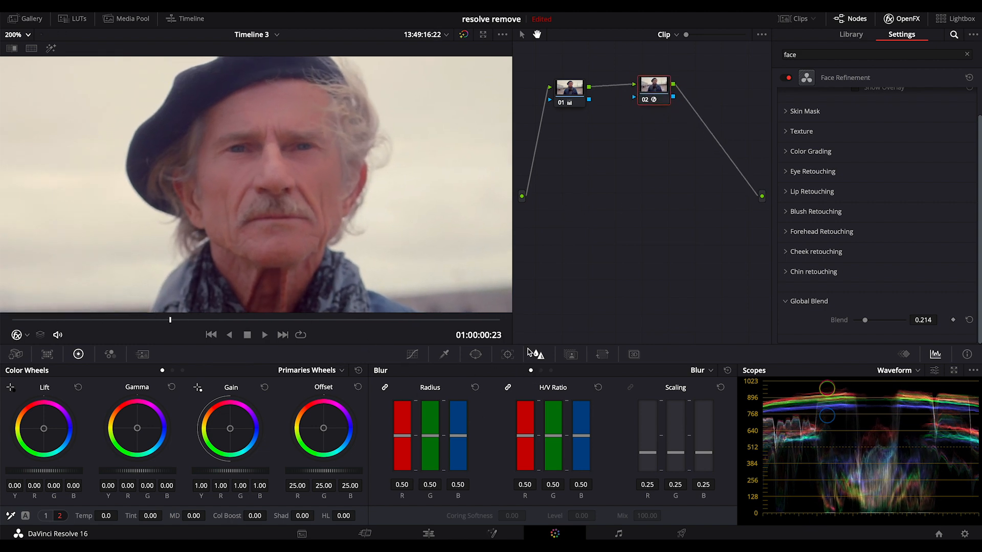
drag(430, 429, 430, 442)
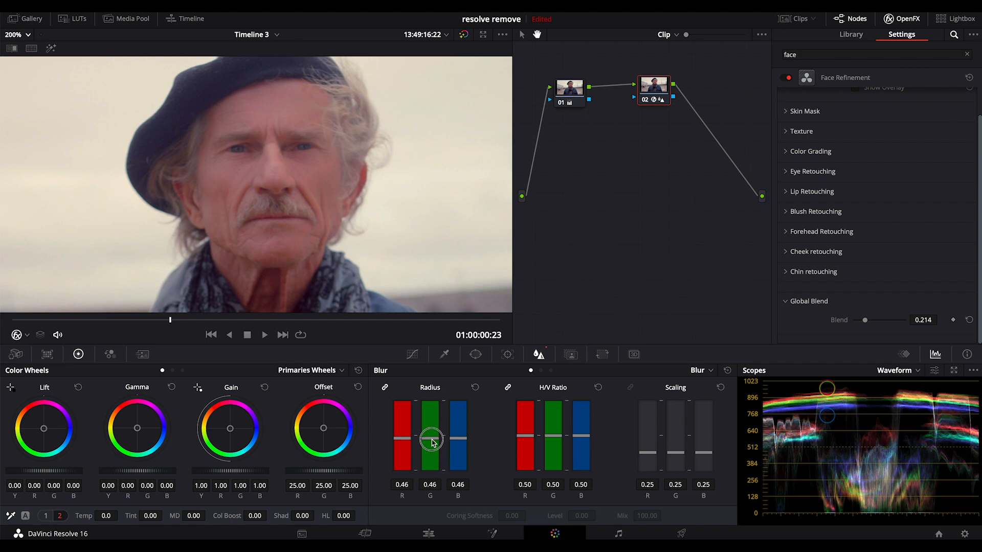
drag(430, 438, 432, 432)
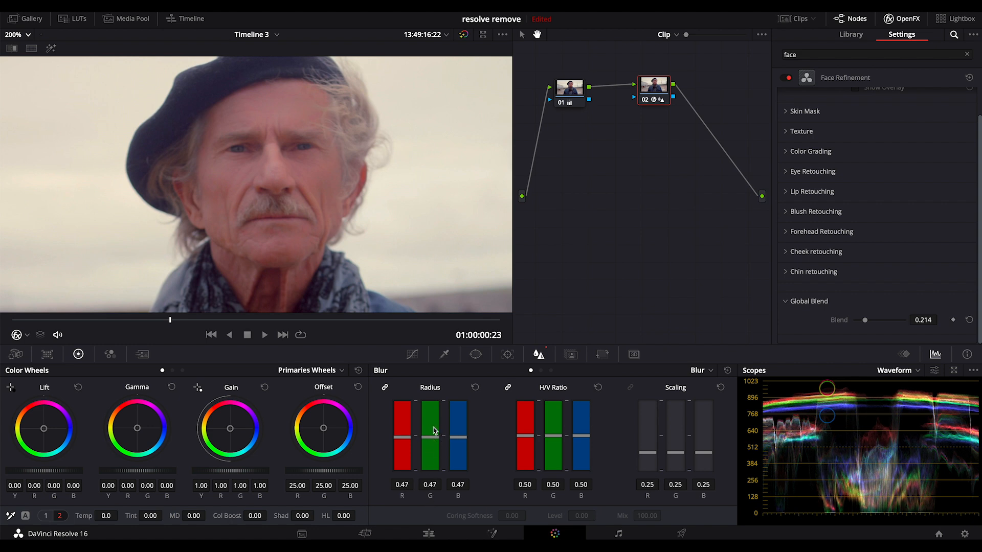
mouse_move(205, 377)
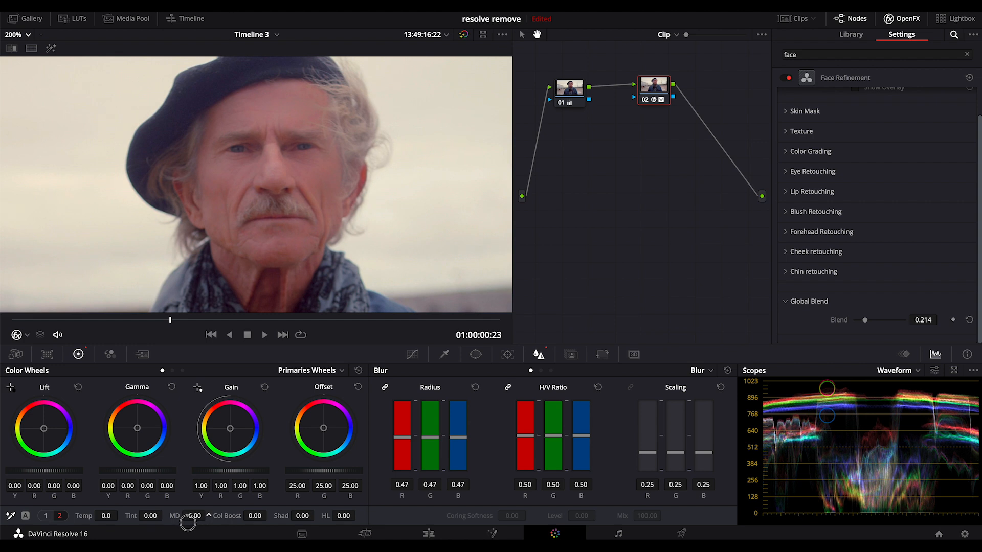
drag(188, 523, 185, 523)
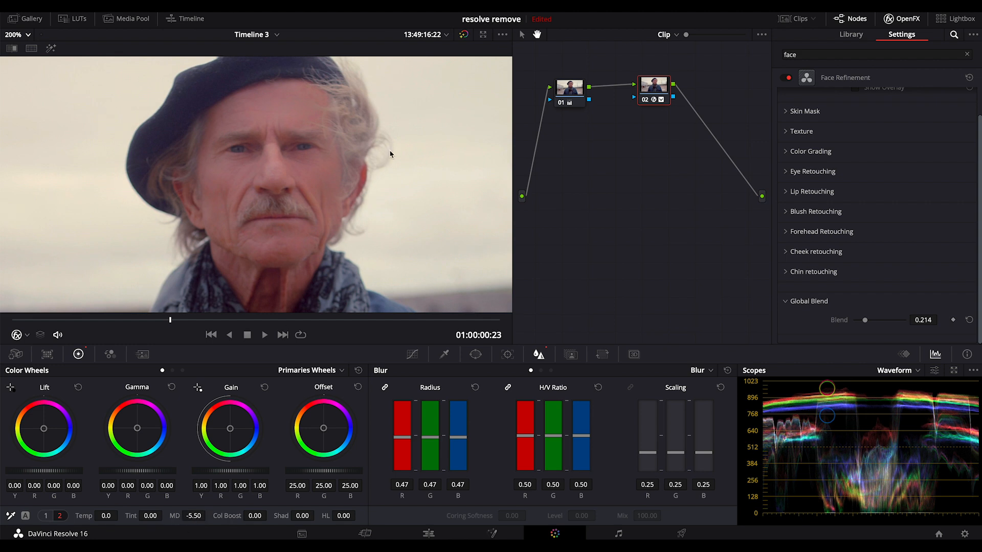
Step: Add a third node with Face Refinement and analyse the face
drag(653, 87, 639, 87)
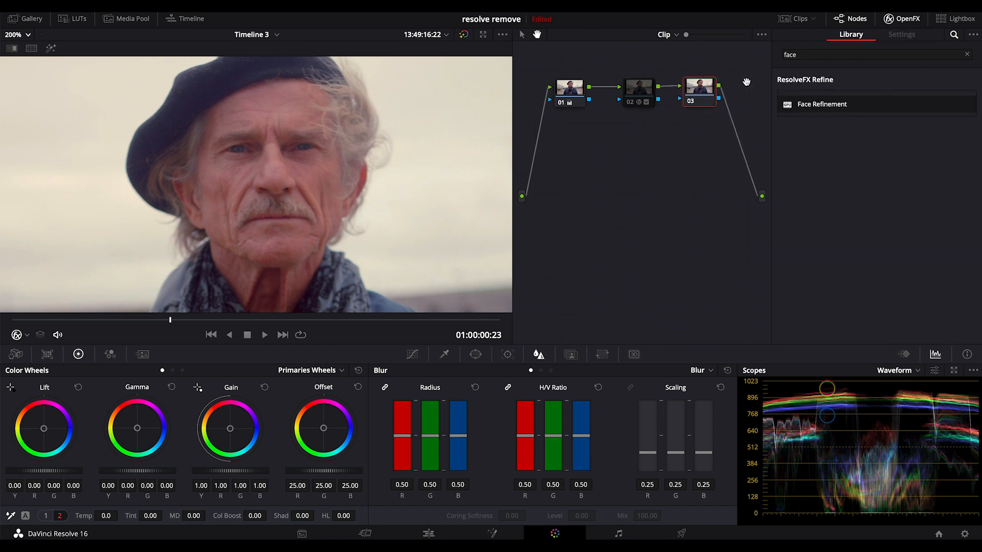
click(900, 34)
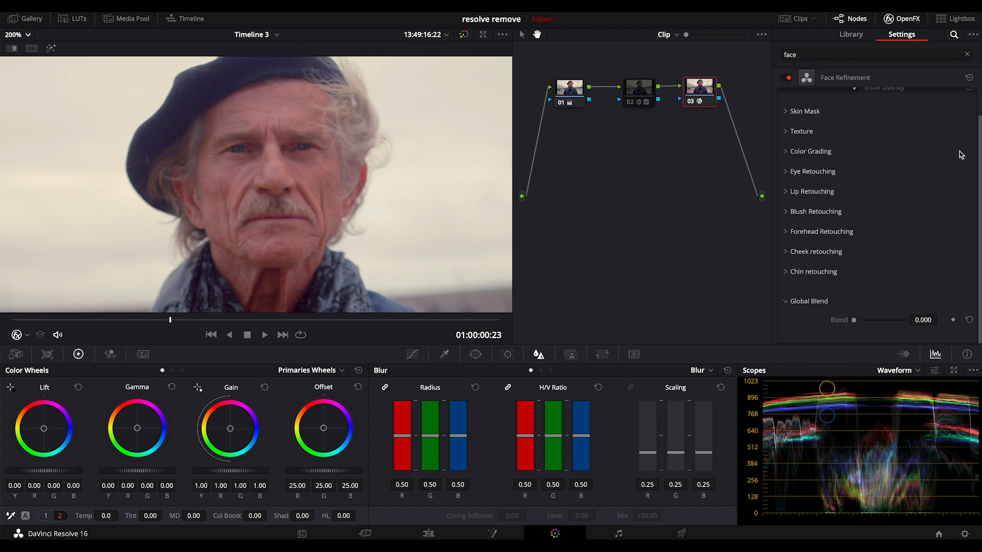
click(870, 99)
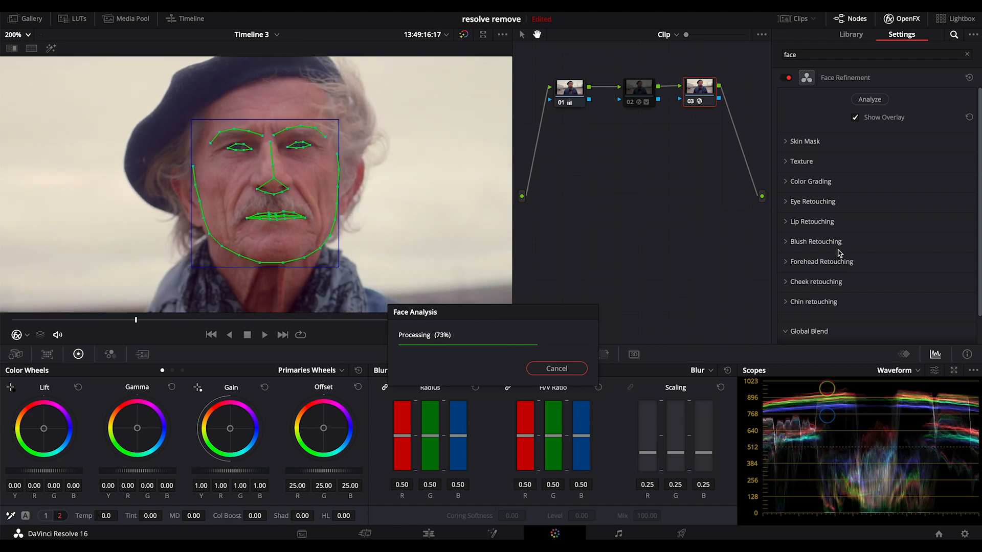
click(556, 368)
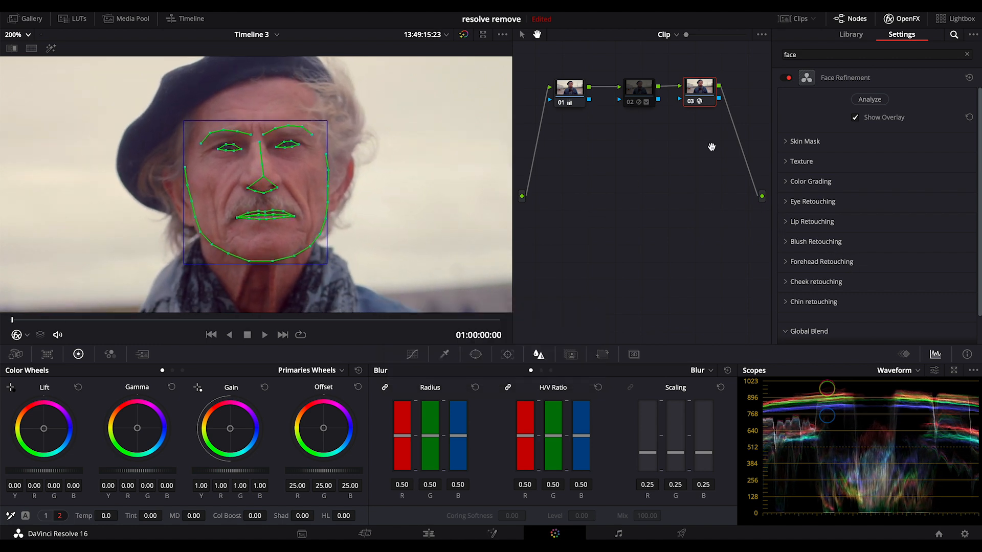
Step: Hide the tracking overlay and check node 3's Skin Mask and Texture settings
click(855, 117)
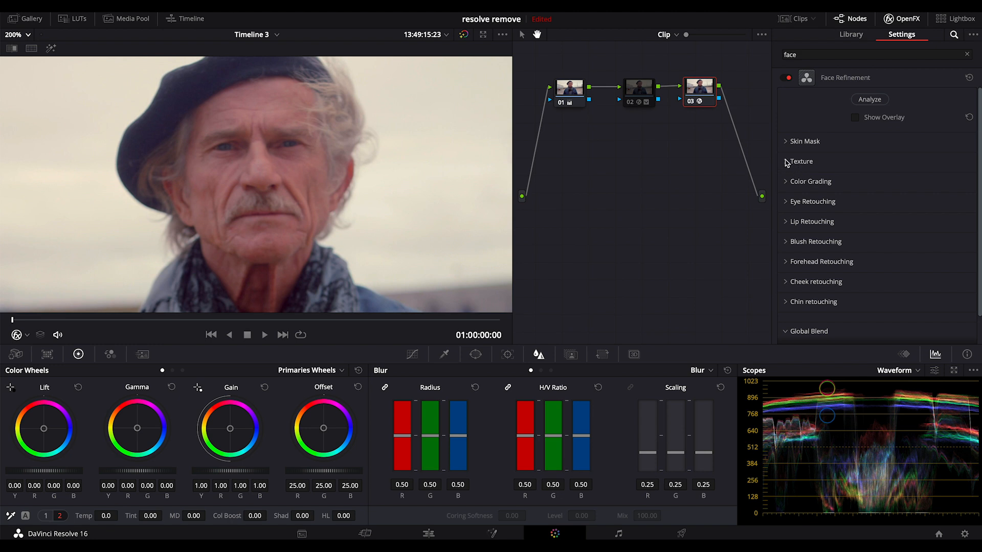
click(804, 141)
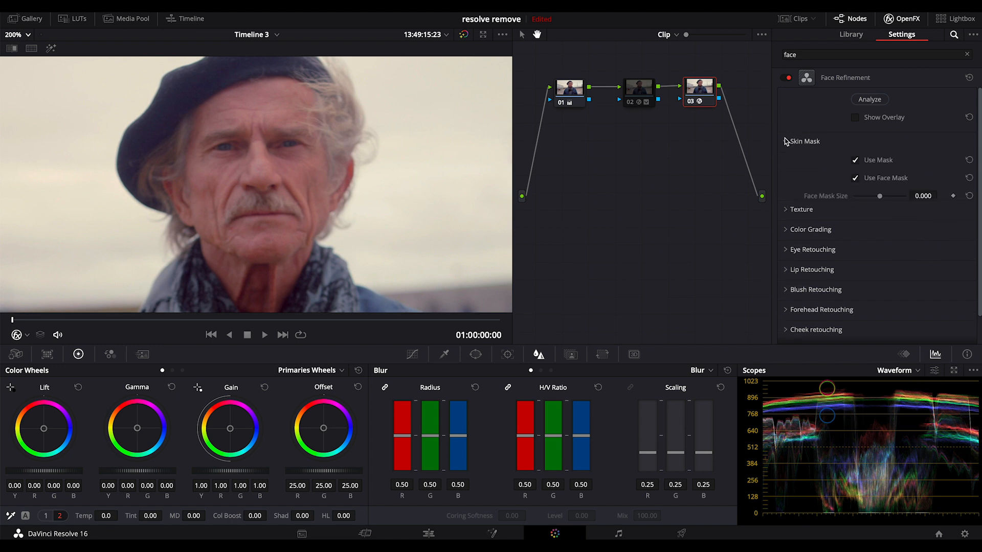
click(787, 141)
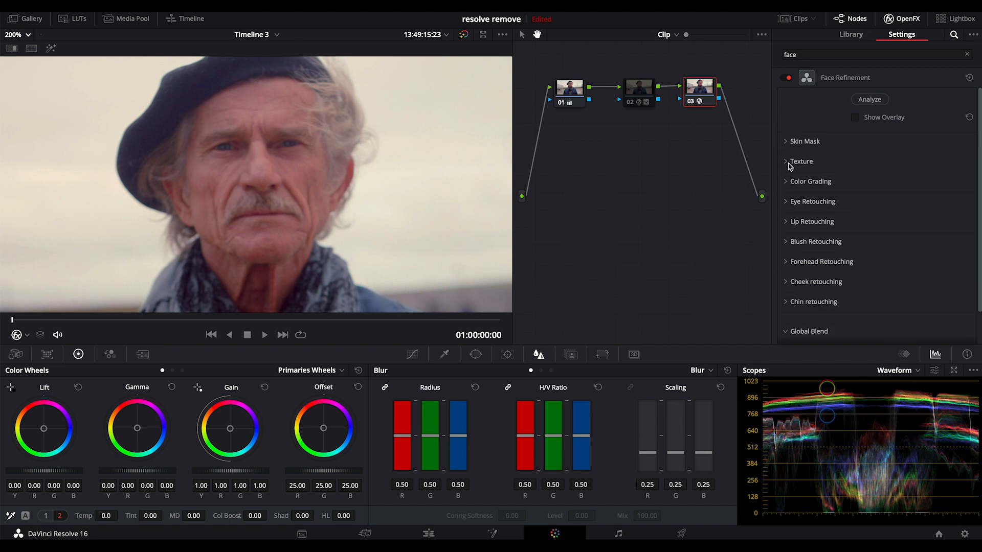
click(801, 161)
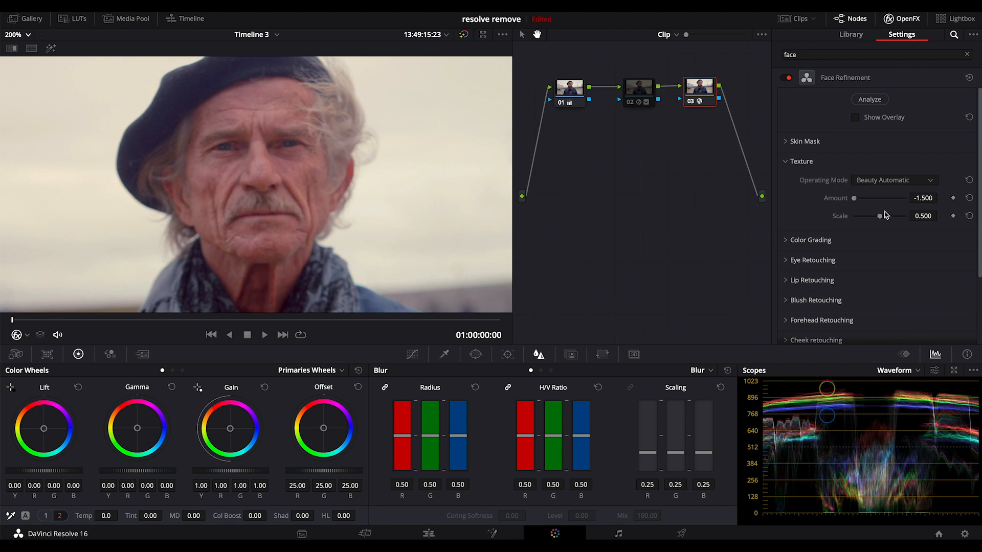
Step: Reduce node 3's Face Refinement texture scale to 0.255
drag(881, 215, 871, 215)
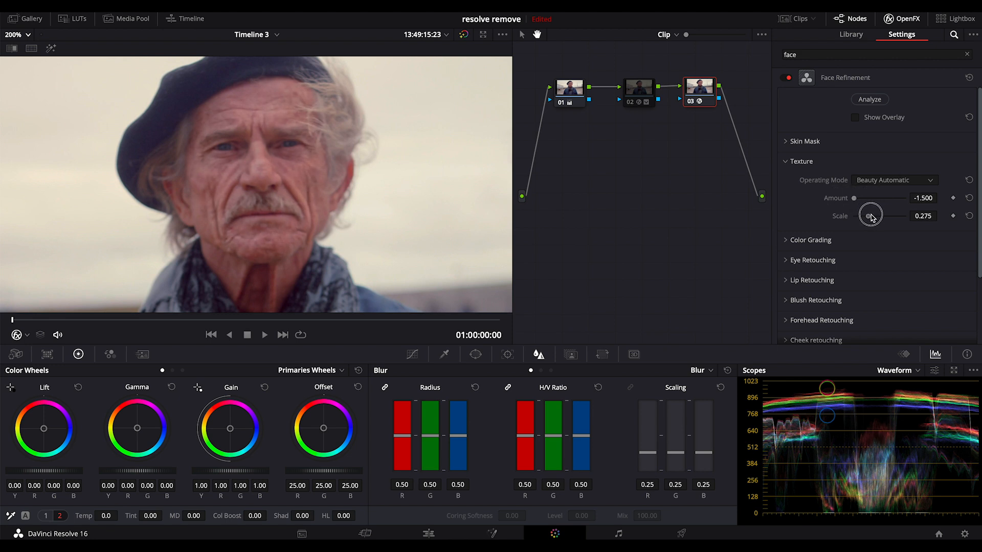
drag(870, 215, 866, 215)
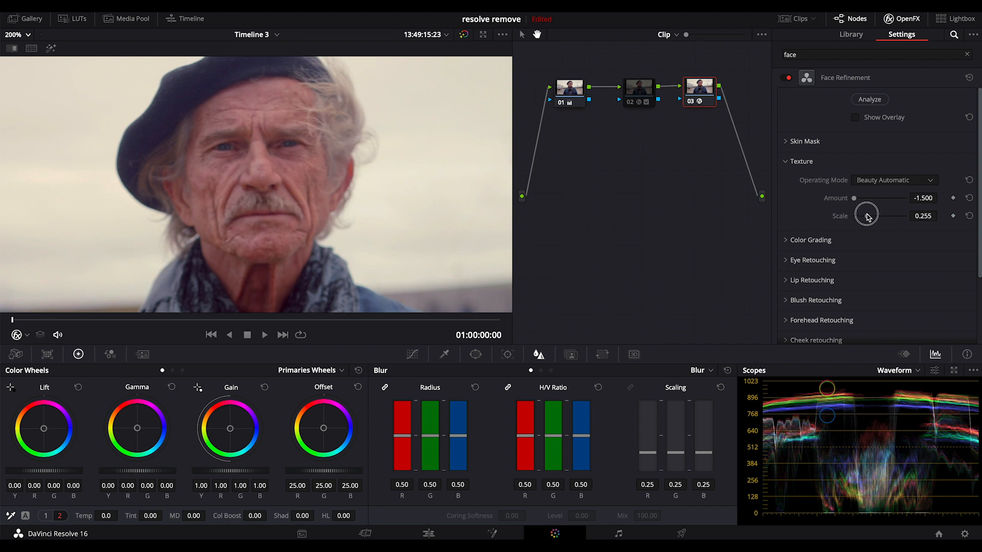
drag(867, 216, 866, 215)
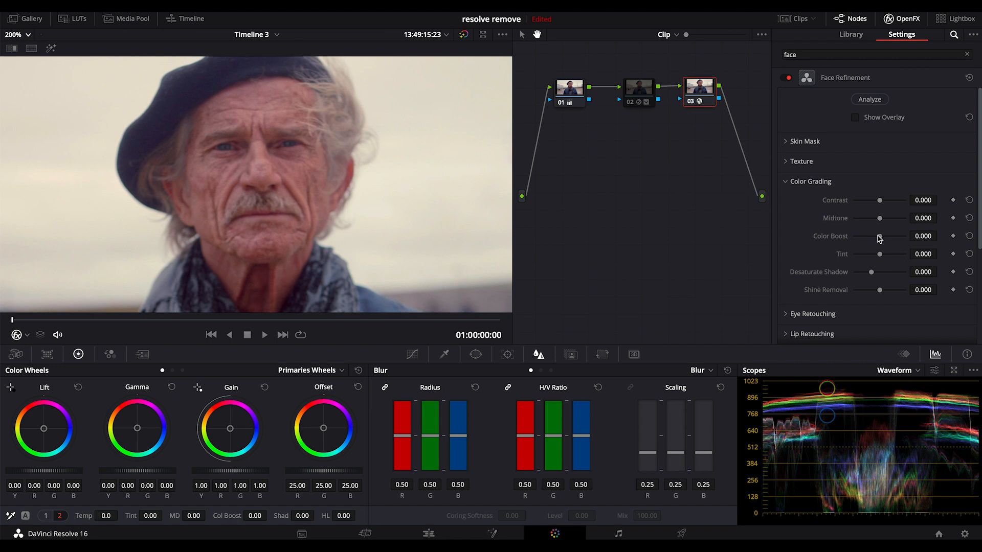
mouse_move(879, 196)
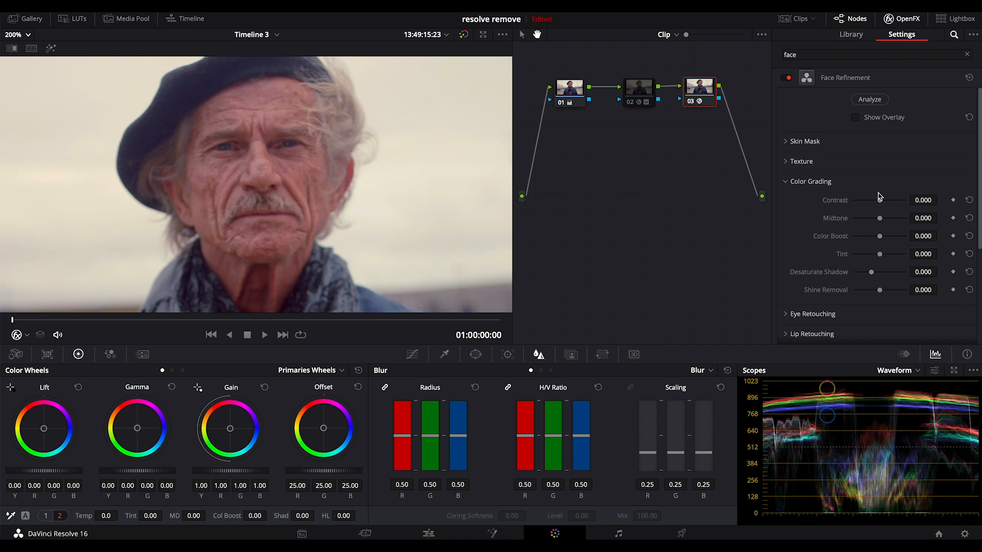
Step: Raise node 3's face contrast to 0.388 and collapse Color Grading
drag(879, 200, 889, 200)
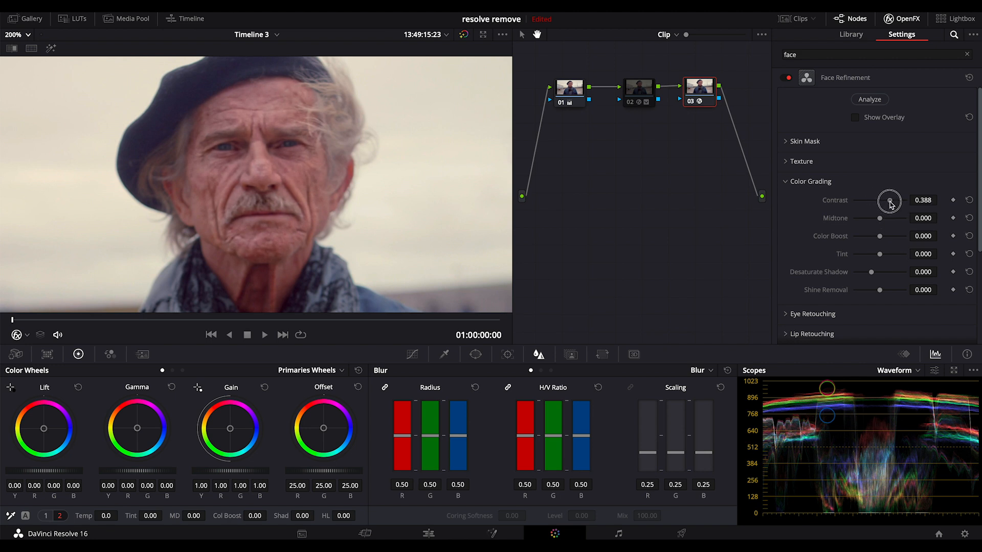
click(786, 181)
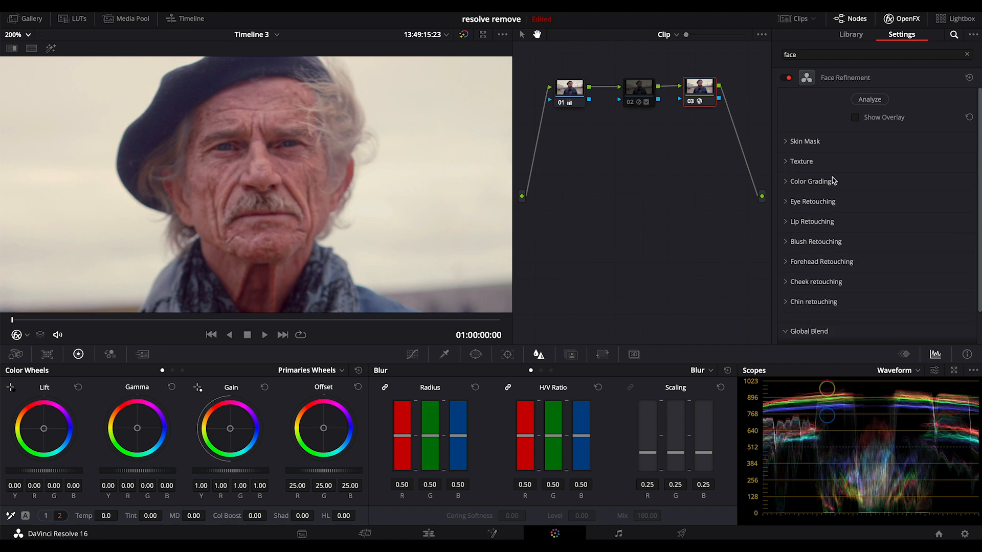
mouse_move(788, 241)
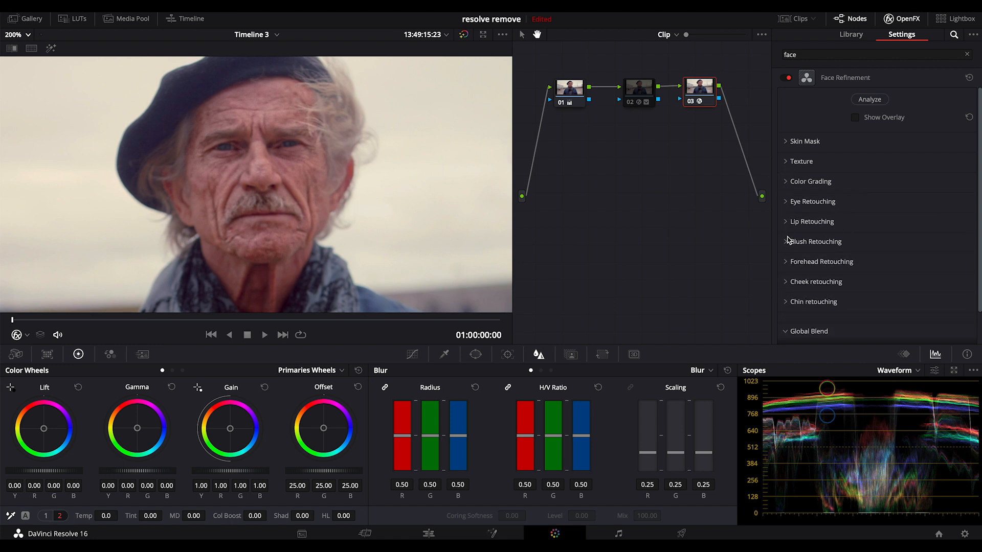
click(813, 201)
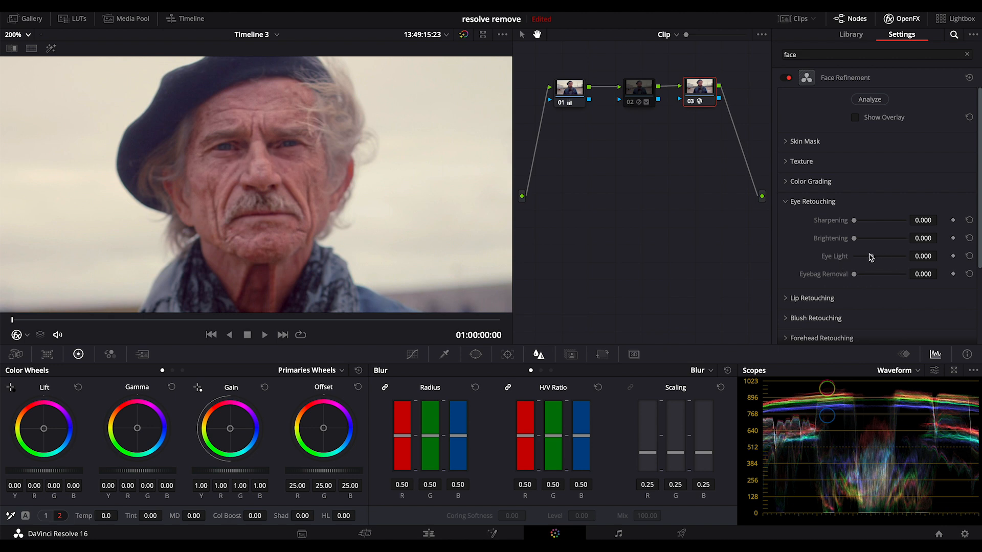
Step: Set node 3's eye light to -0.362, midtone detail to 18.50 and blur radius to 0.47
drag(879, 256, 883, 256)
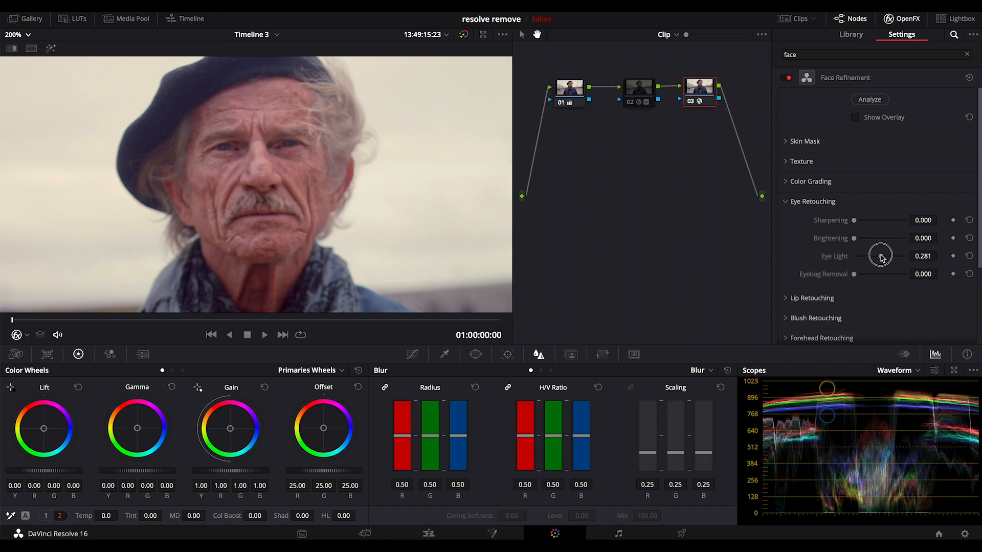
drag(880, 256, 869, 256)
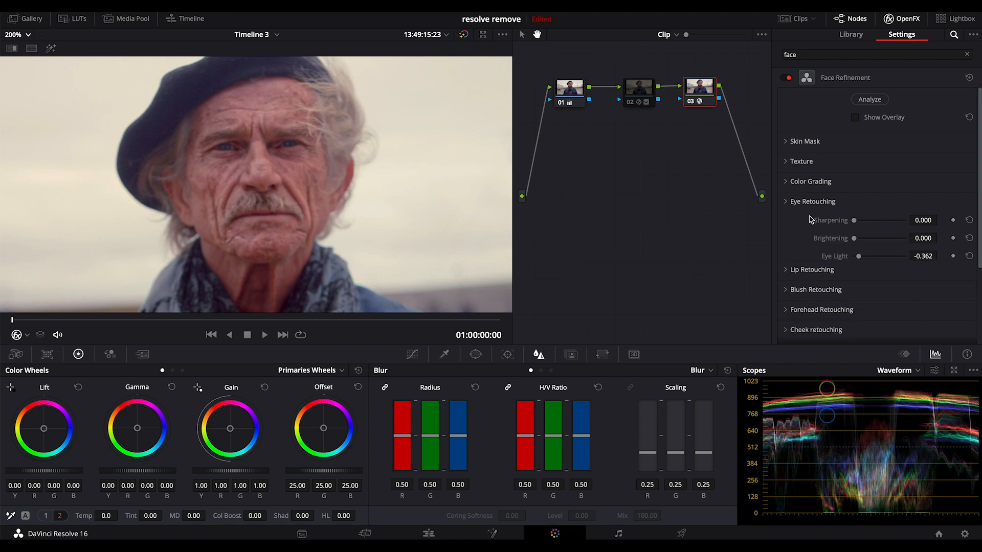
click(815, 201)
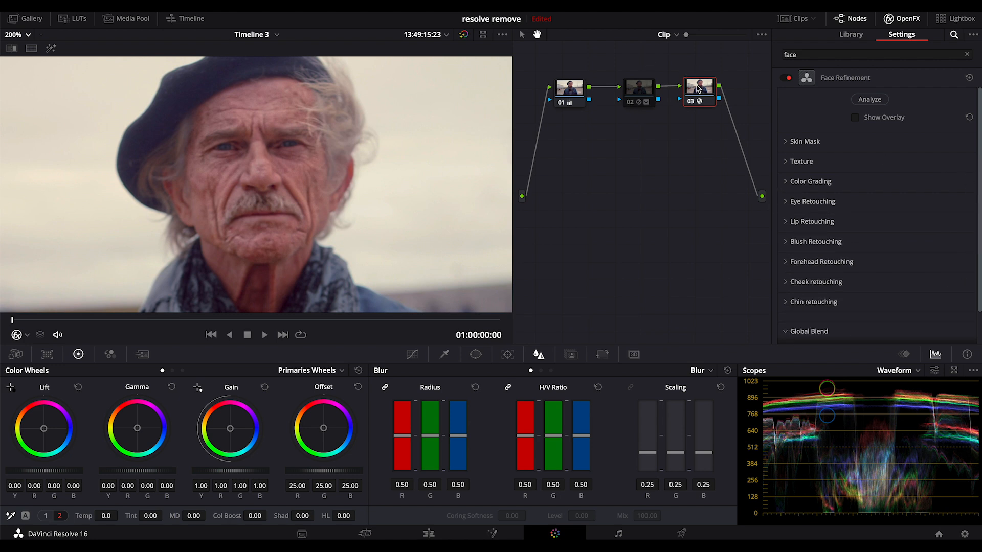
drag(430, 435, 430, 438)
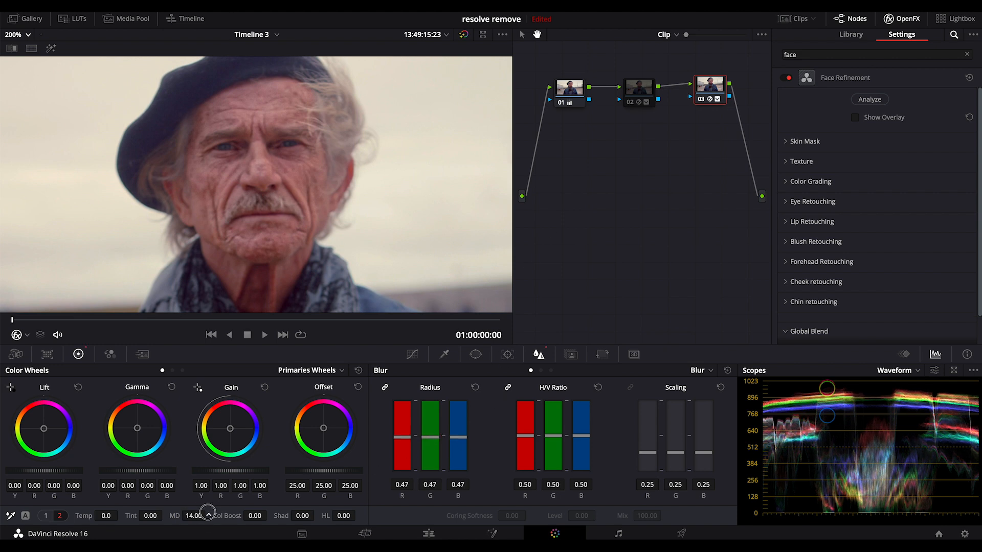
click(17, 34)
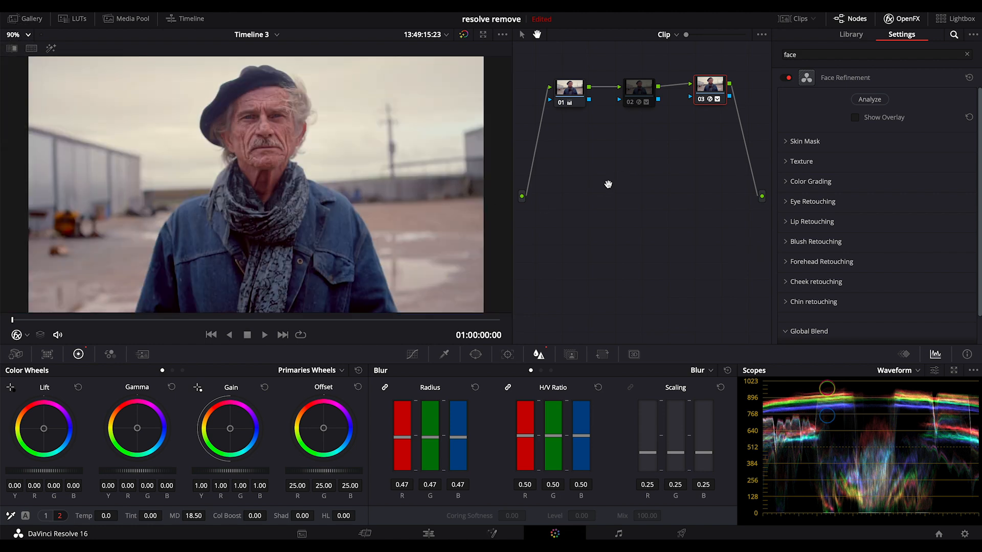
Step: Hide the effect settings and compare nodes 2, 3 and 1 zoomed in on the face
click(18, 35)
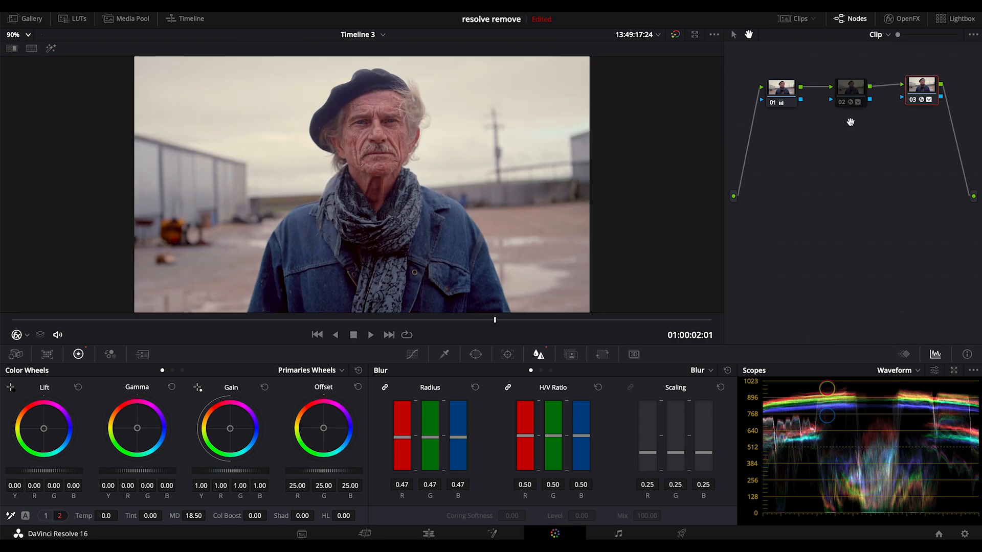
click(850, 88)
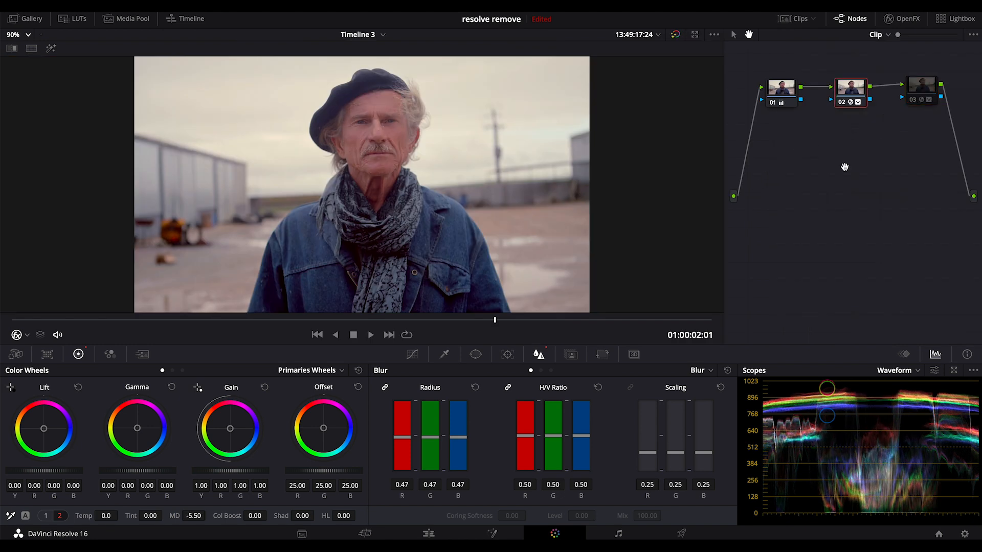
click(19, 35)
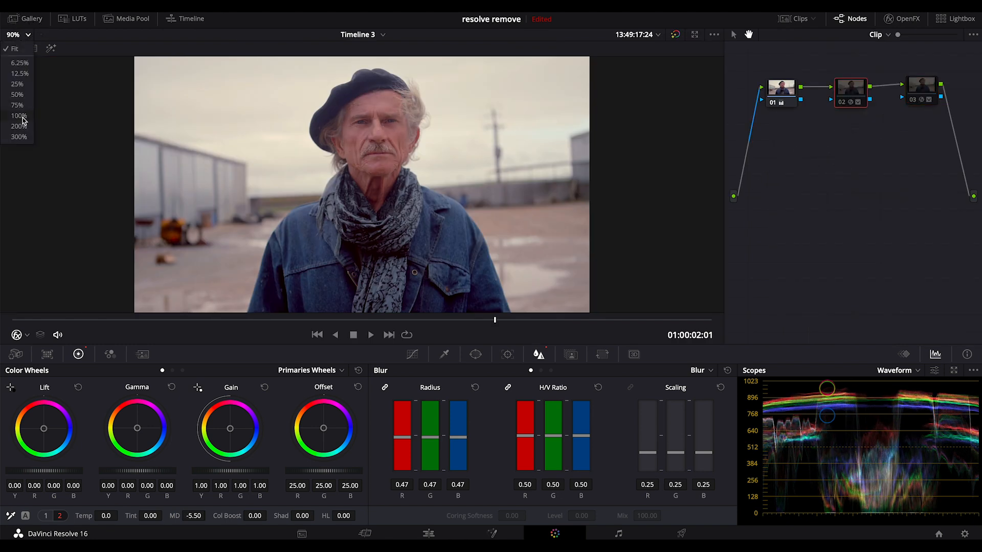
click(19, 126)
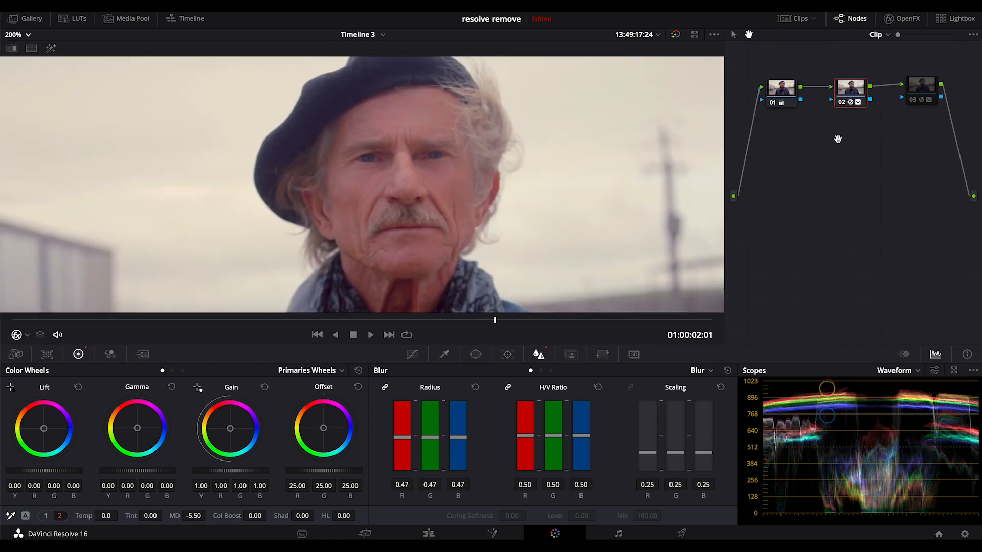
click(920, 87)
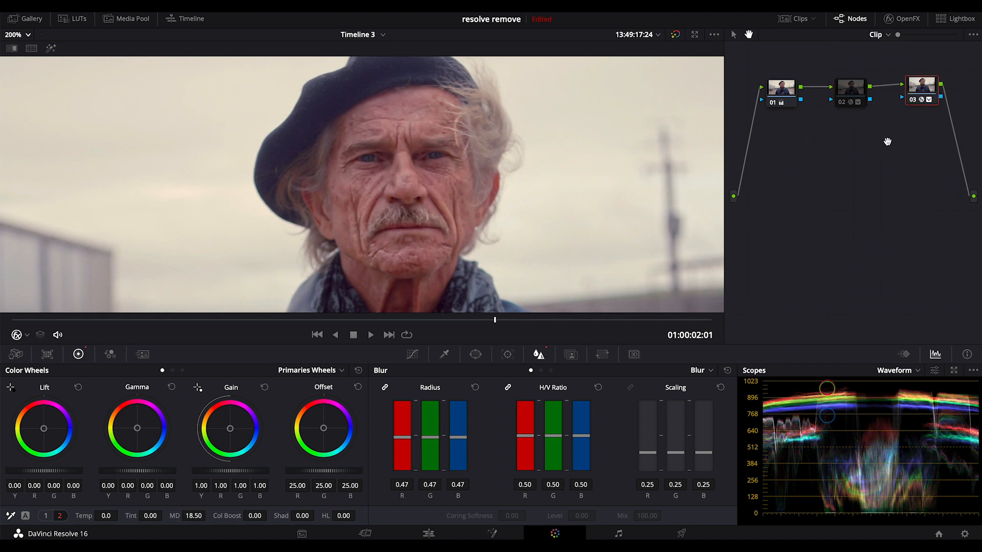
click(780, 87)
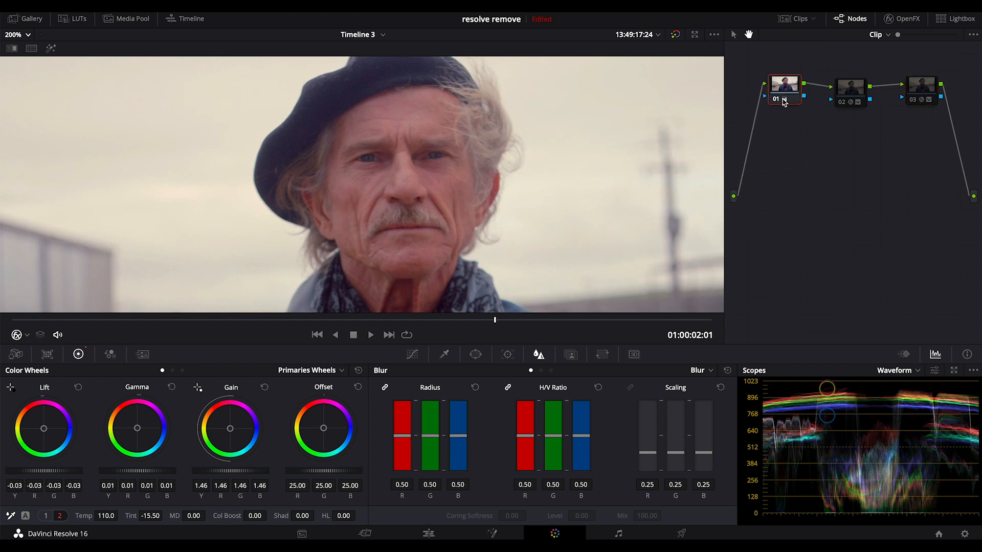
click(849, 88)
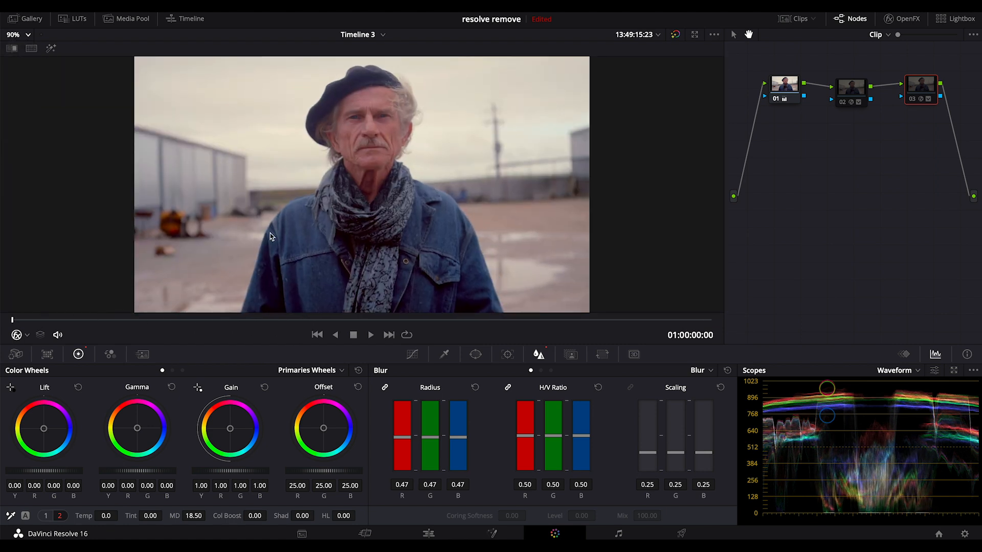
click(849, 90)
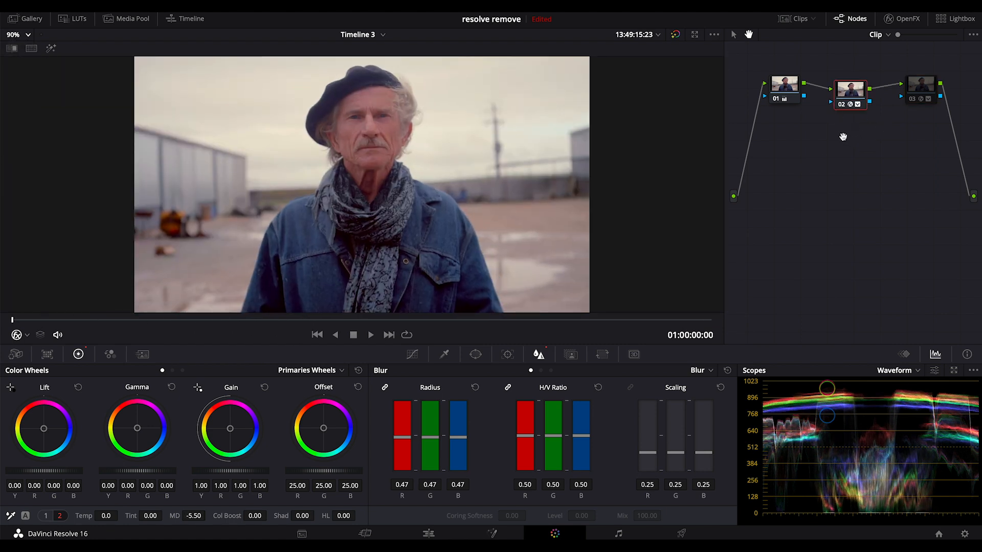
click(370, 334)
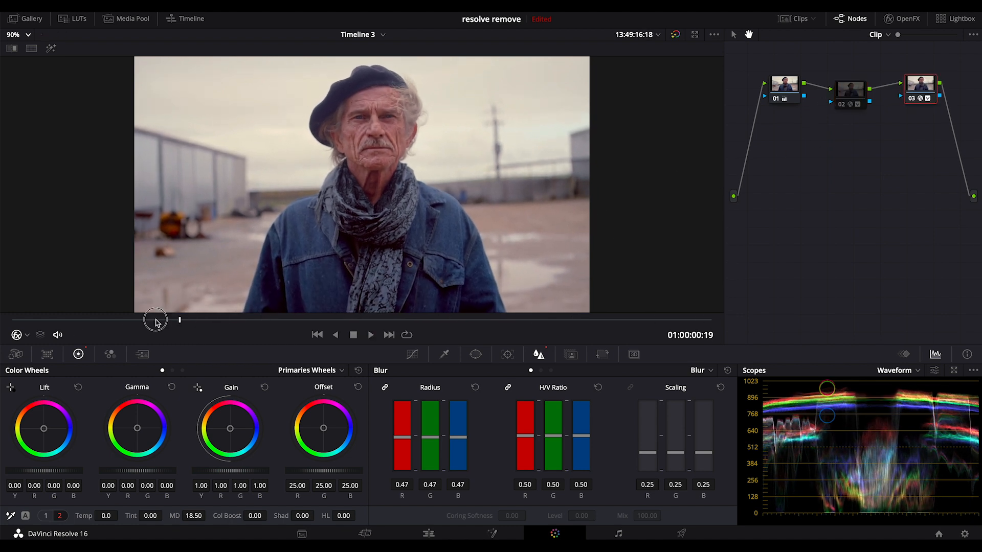
click(370, 334)
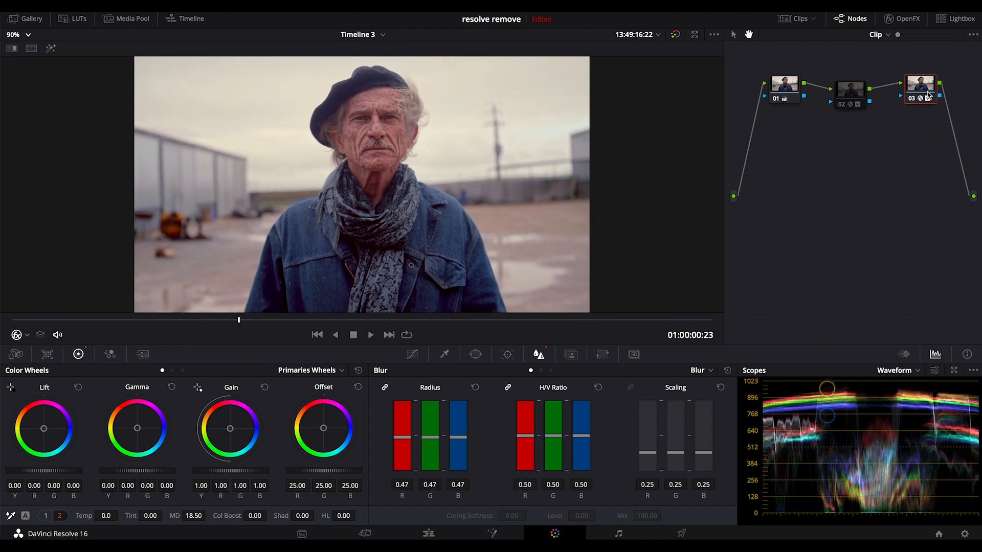
click(850, 88)
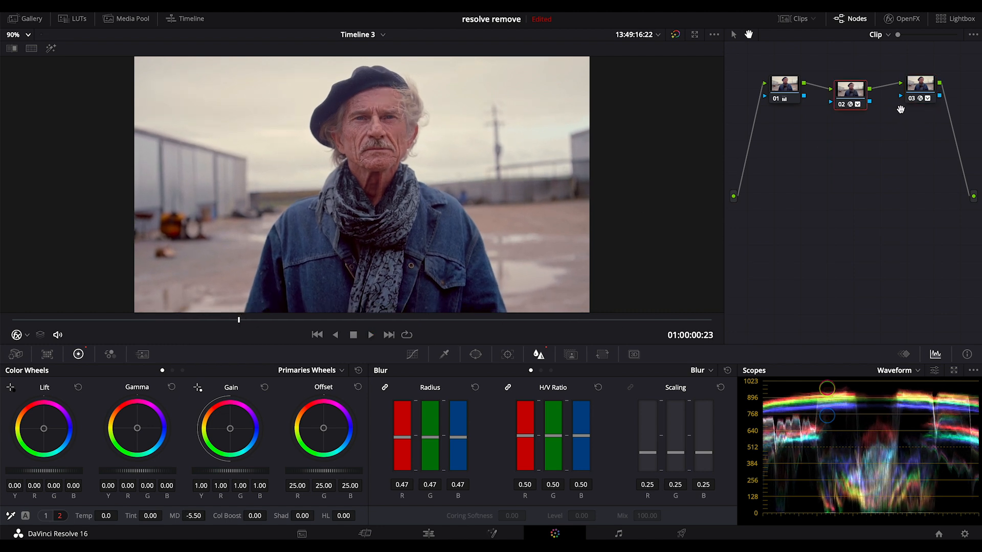
click(920, 87)
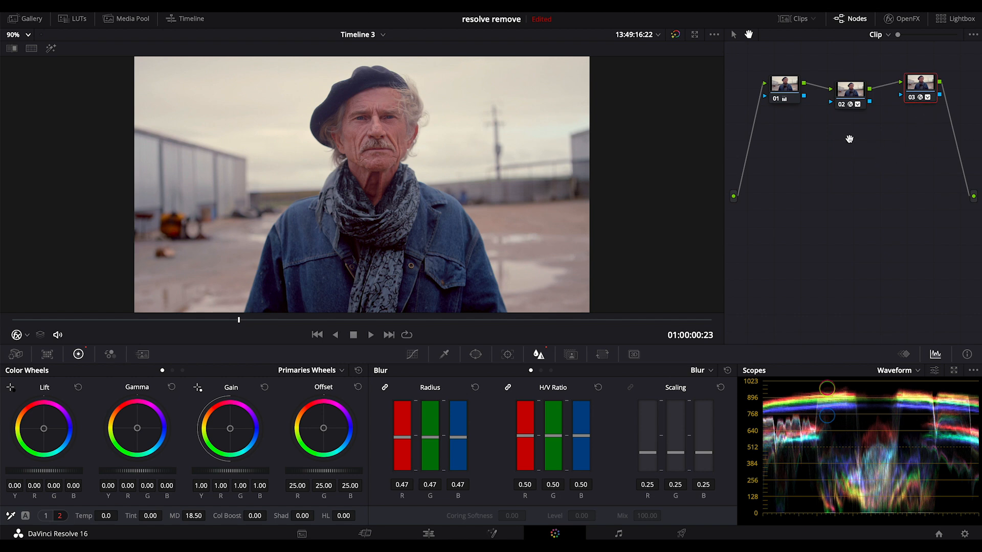
click(848, 88)
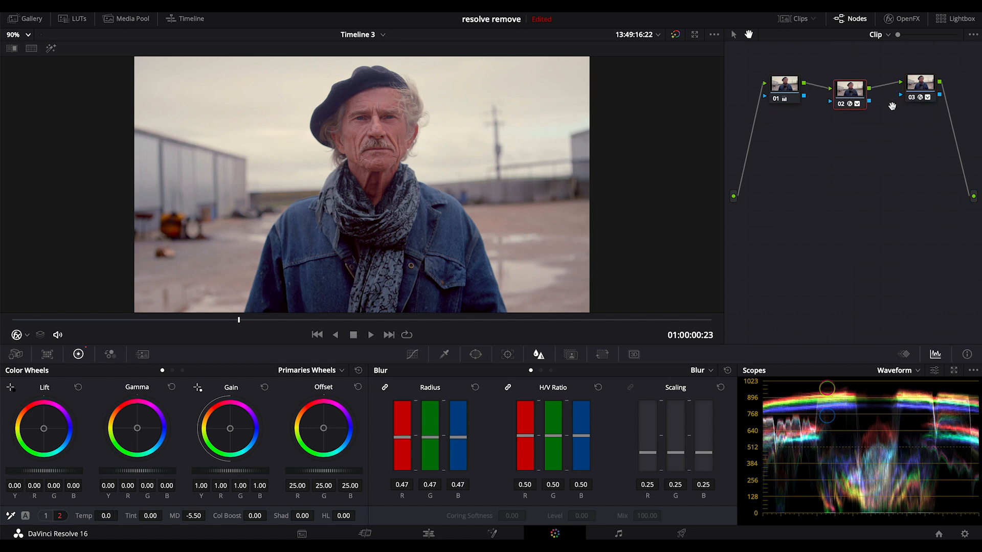